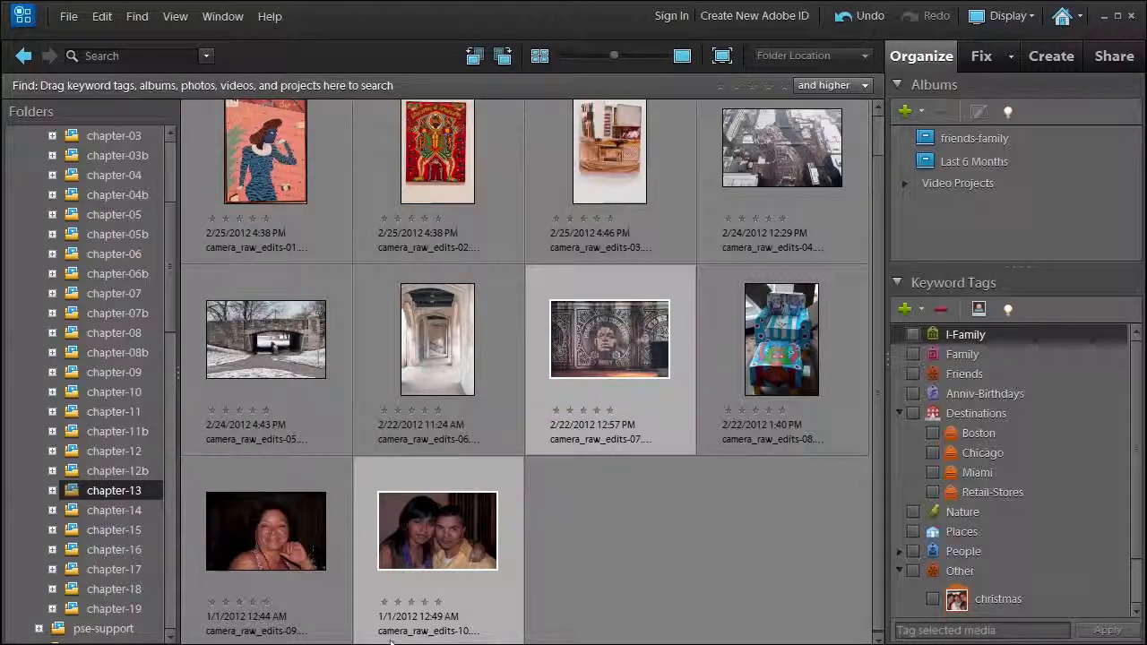
- Open the selected OBEY mural and couple portrait raw photos together in Camera Raw
double_click(609, 338)
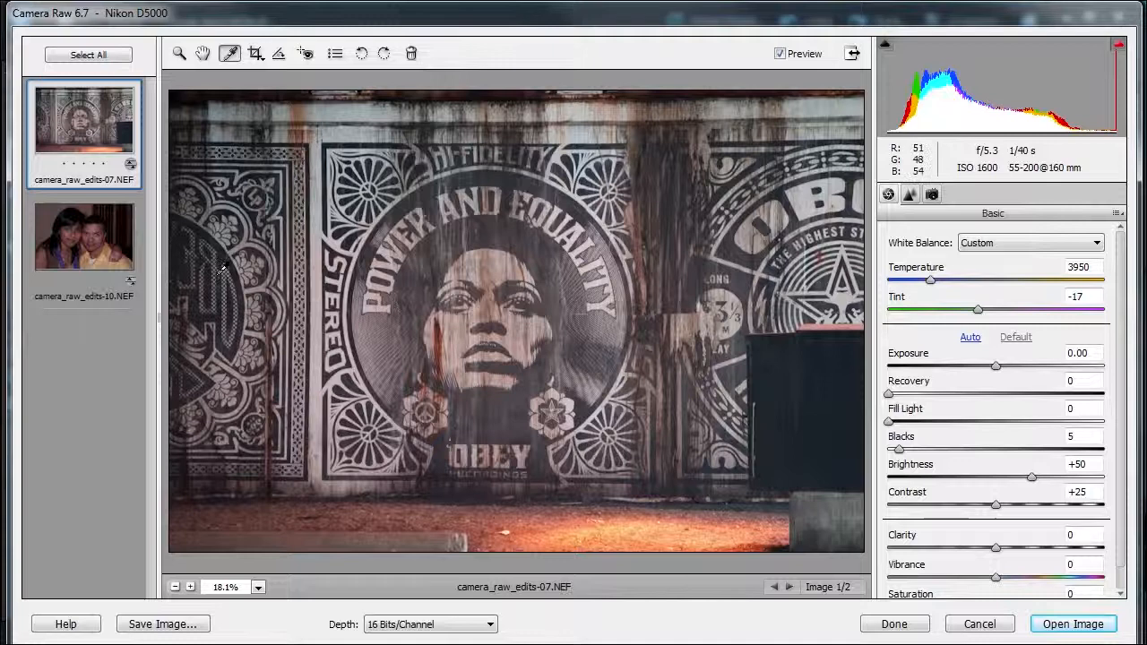
mouse_move(229, 52)
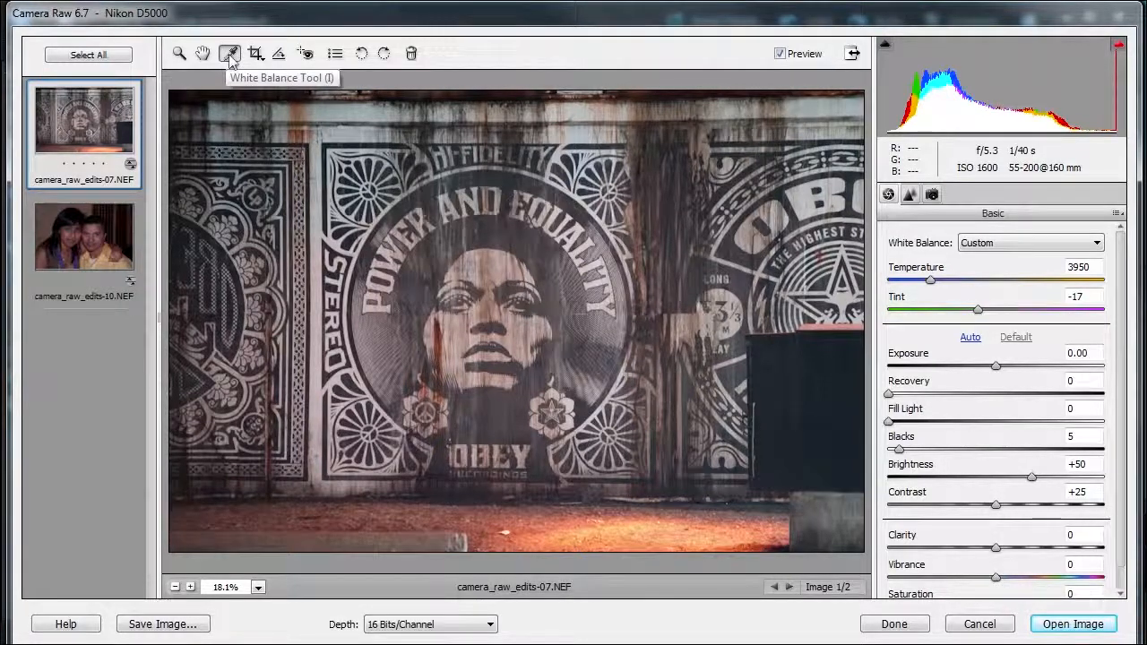
- Sample a neutral spot for white balance, then settle Temperature near 4300 with Tint -15
click(321, 198)
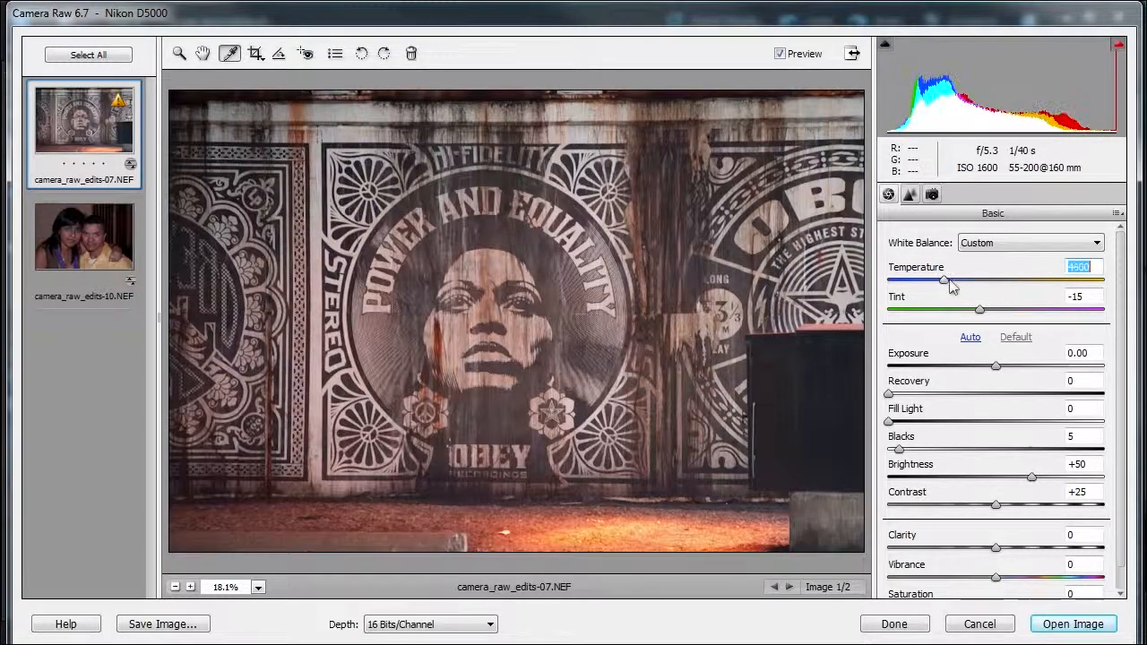
drag(943, 280, 963, 281)
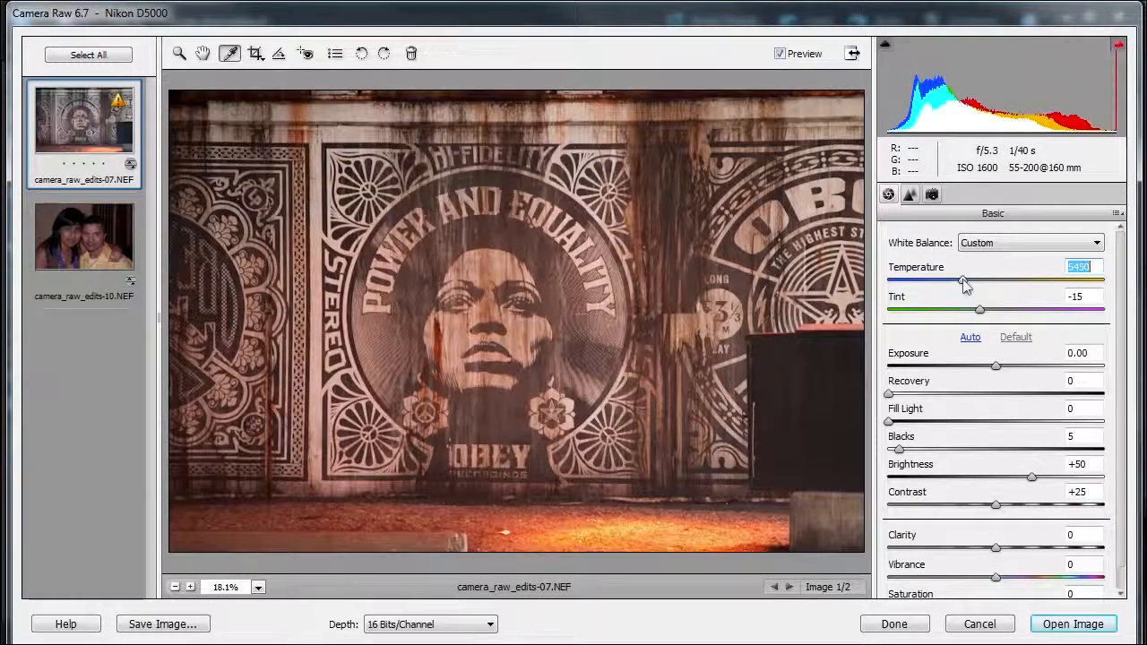
drag(964, 280, 941, 281)
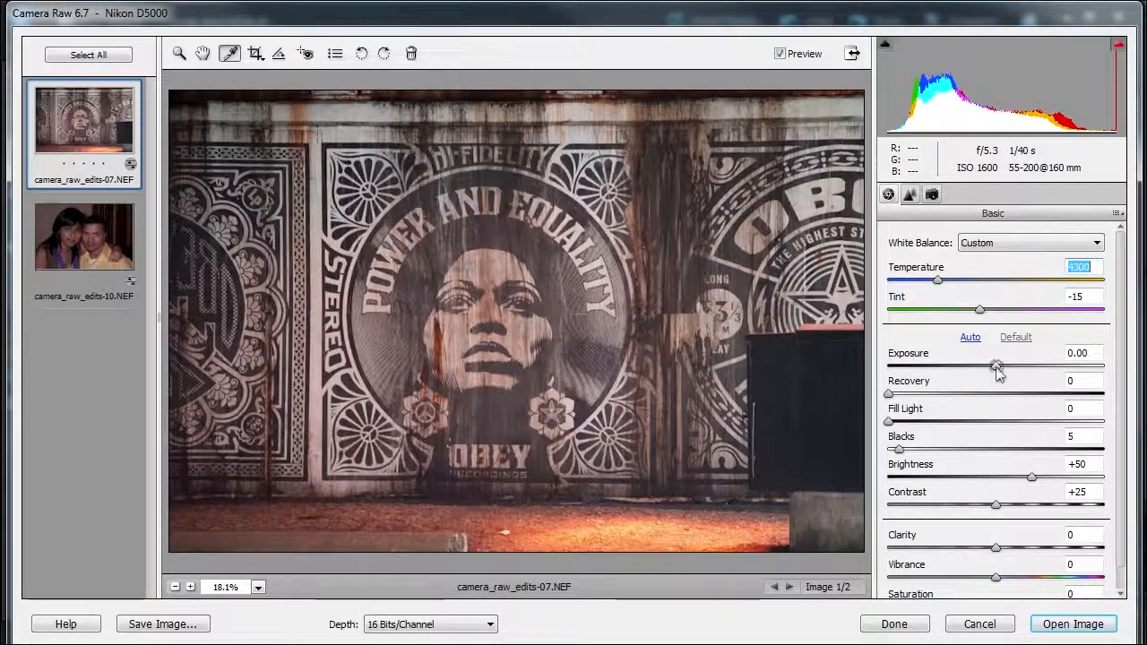
- Brighten the mural to Exposure +0.65 and set highlight Recovery to 44
drag(998, 366, 1011, 365)
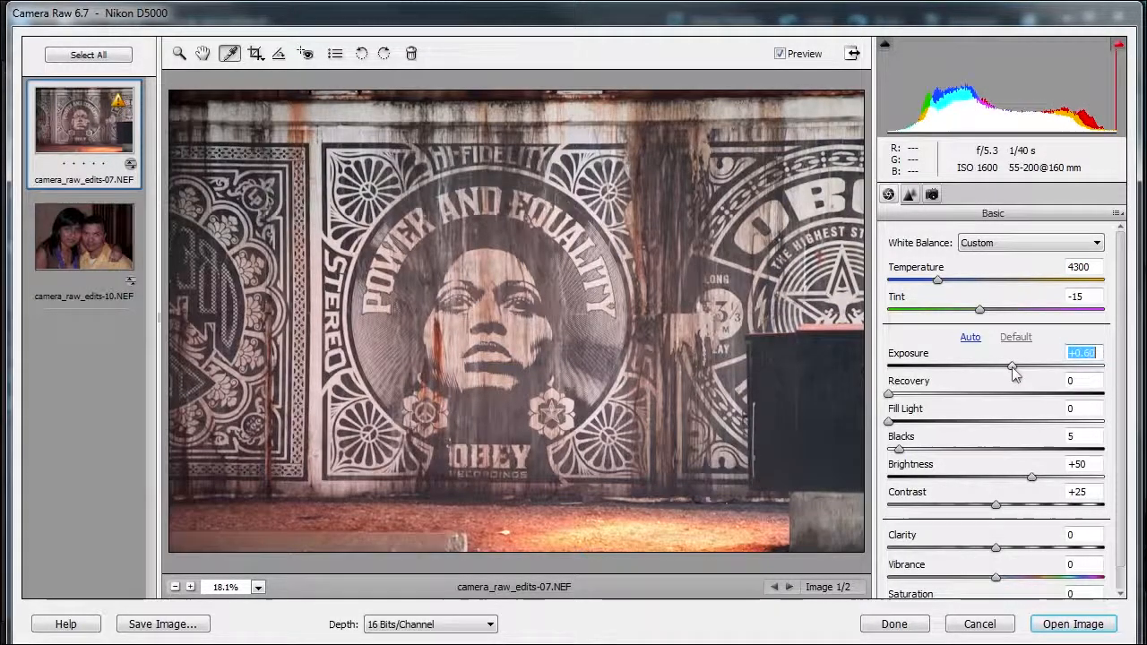
drag(1010, 366, 1015, 366)
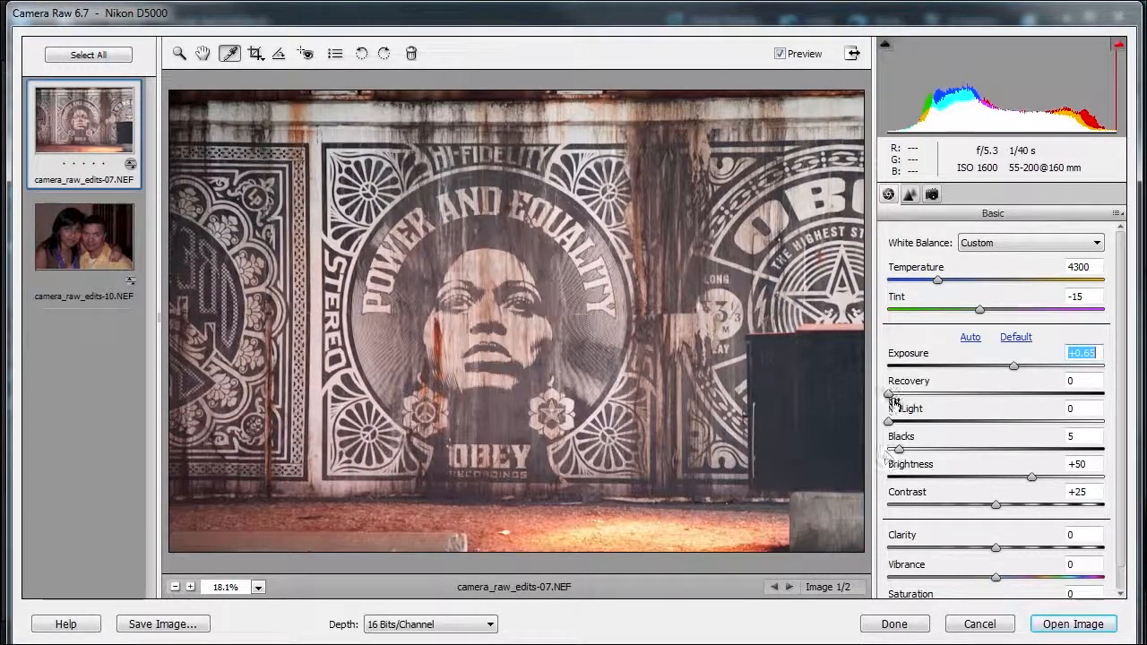
drag(887, 394, 963, 395)
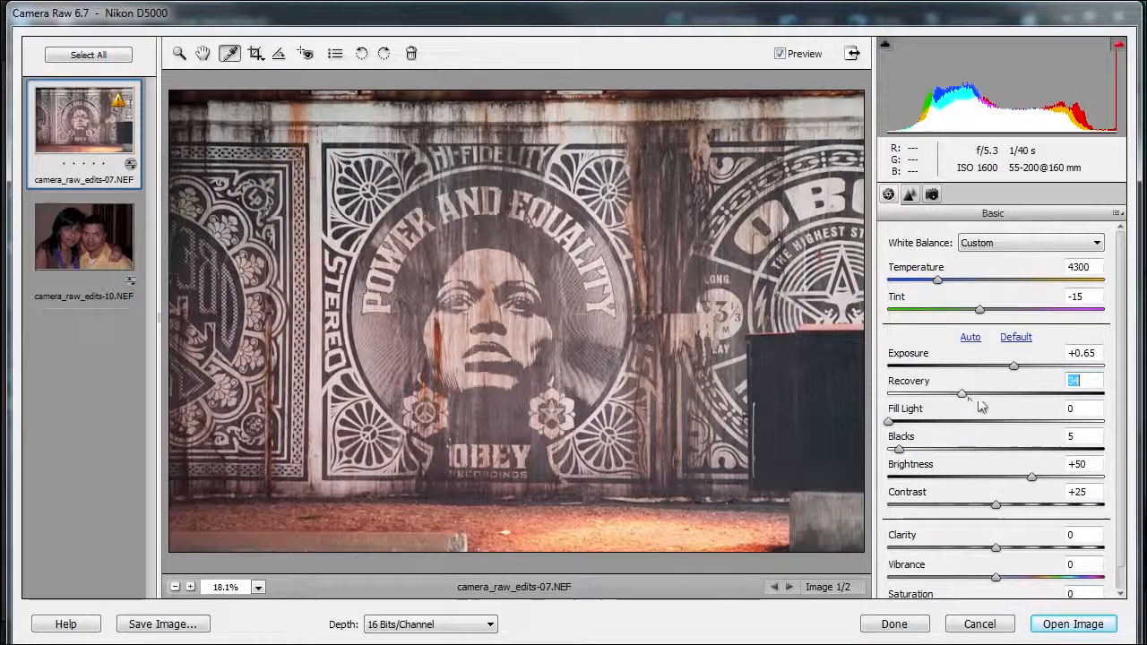
drag(964, 395, 986, 395)
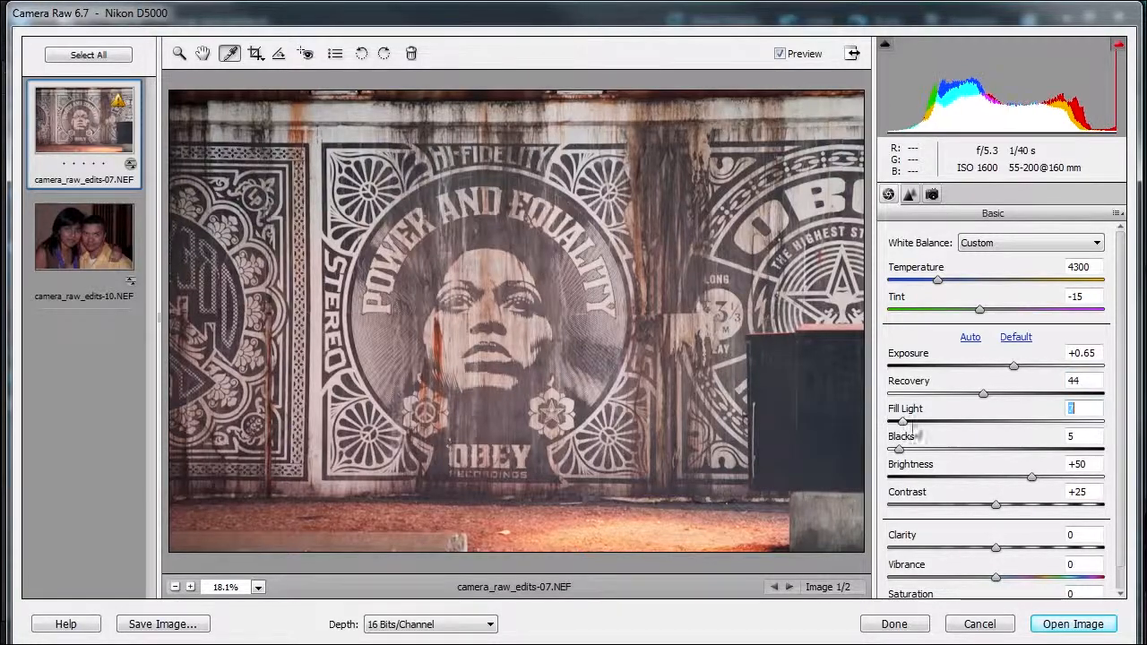
- Set Fill Light to 3 and raise Blacks to 12
text(10)
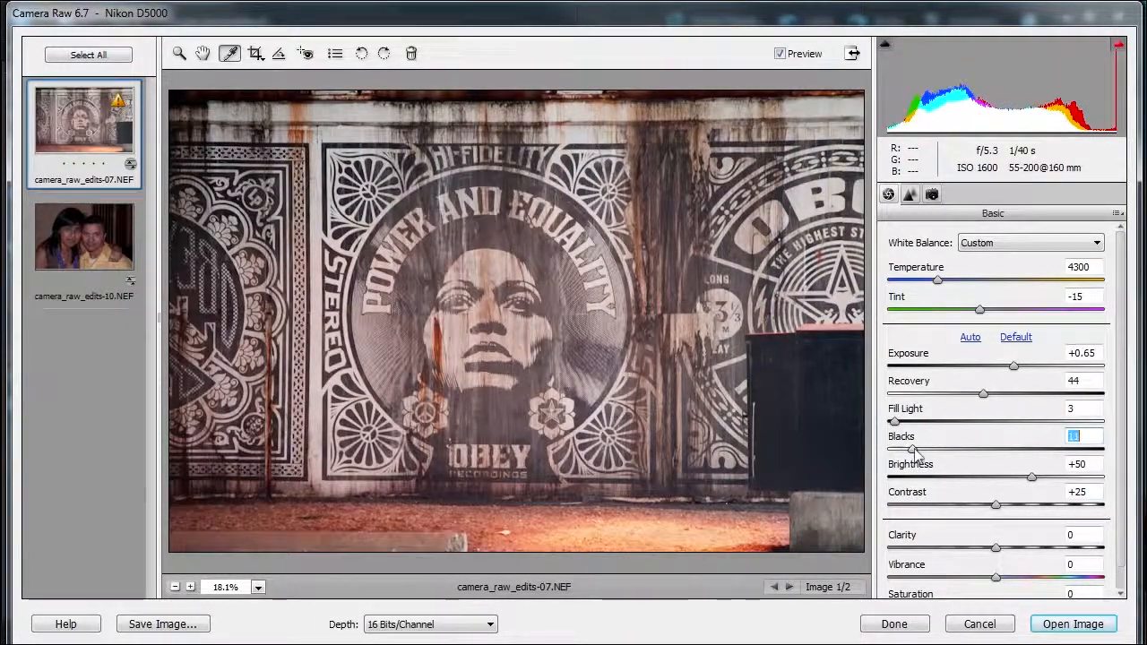
drag(895, 448, 912, 448)
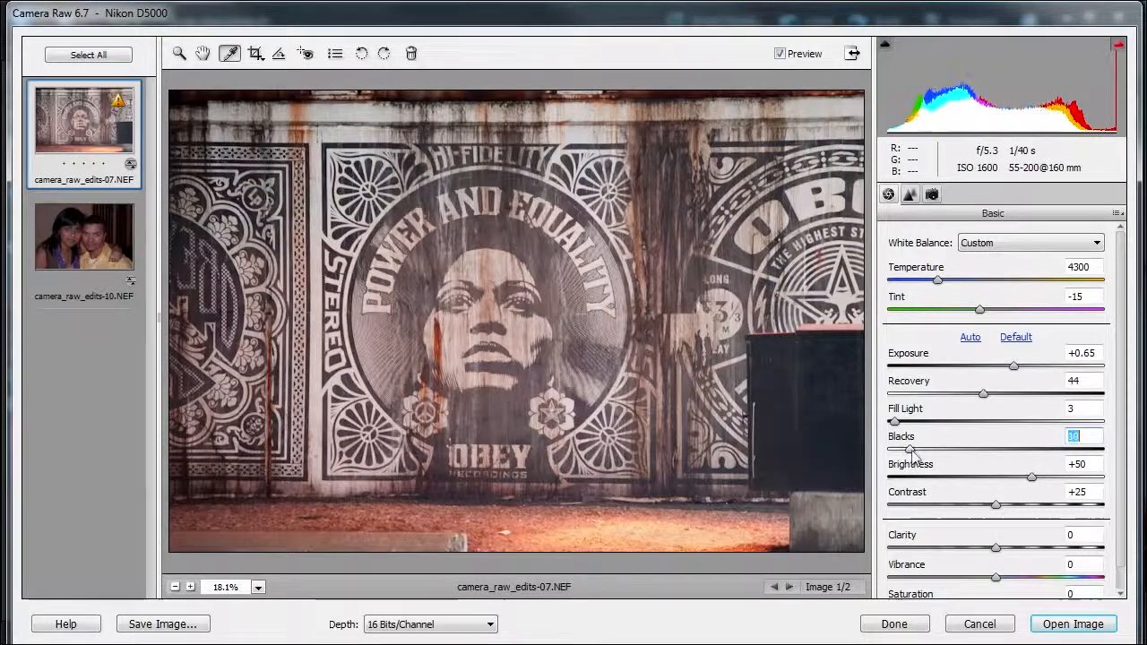
drag(915, 448, 906, 448)
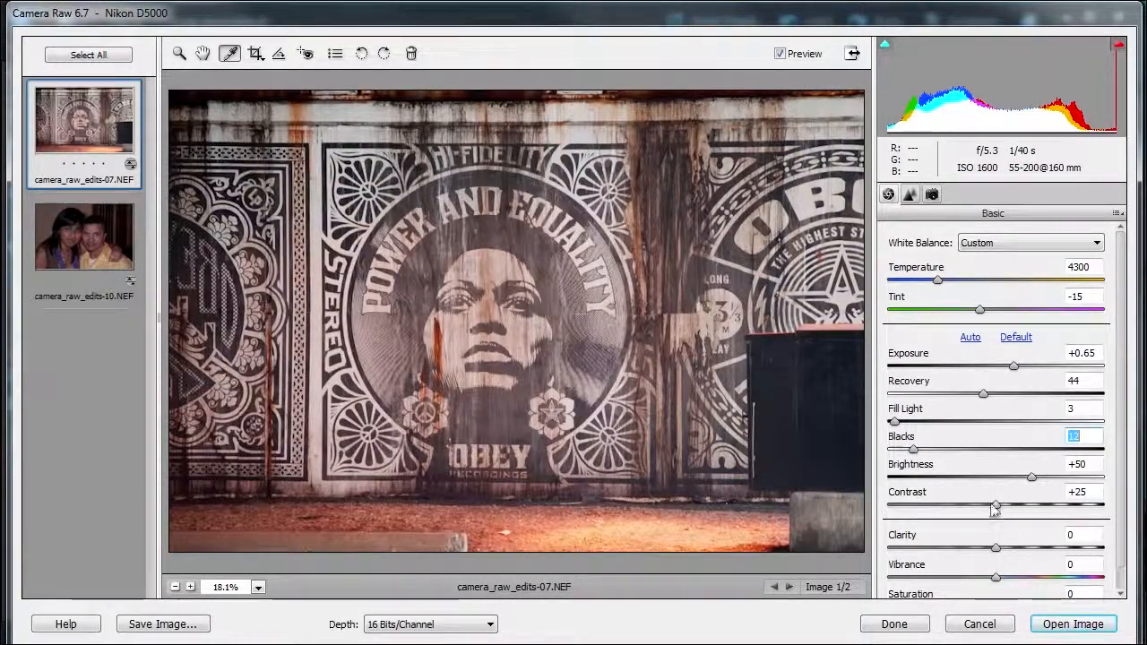
- Set Contrast +54 and Clarity +60, then toggle Preview to compare against the original
drag(995, 505, 1012, 504)
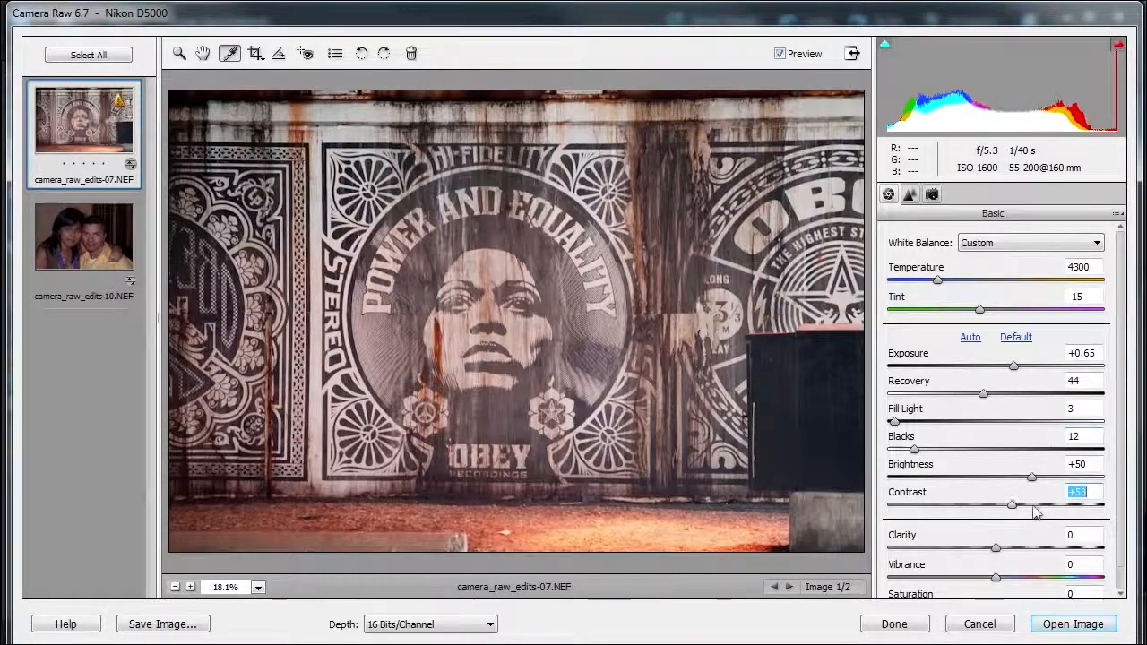
drag(1013, 506, 1021, 506)
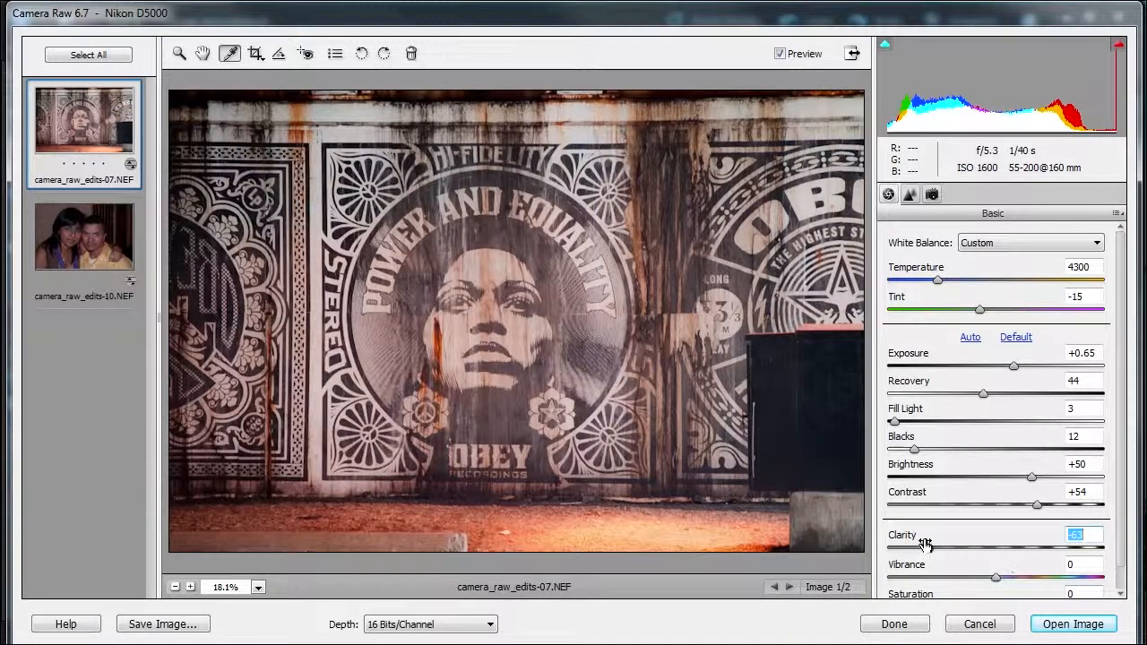
drag(894, 547, 1076, 547)
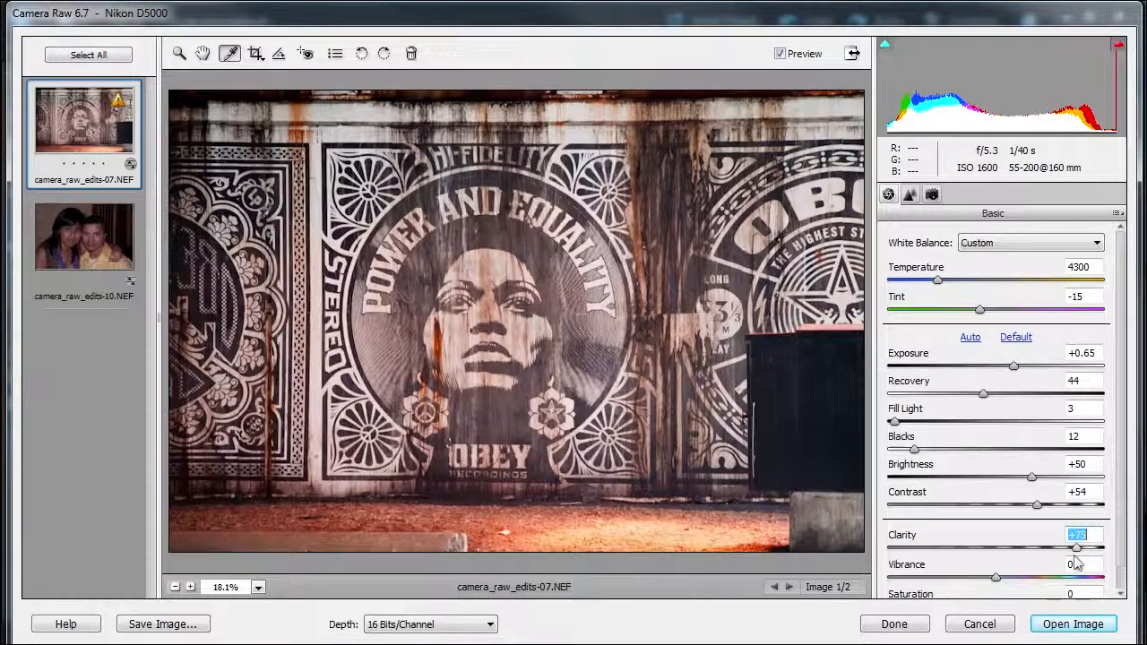
drag(1075, 546, 1048, 546)
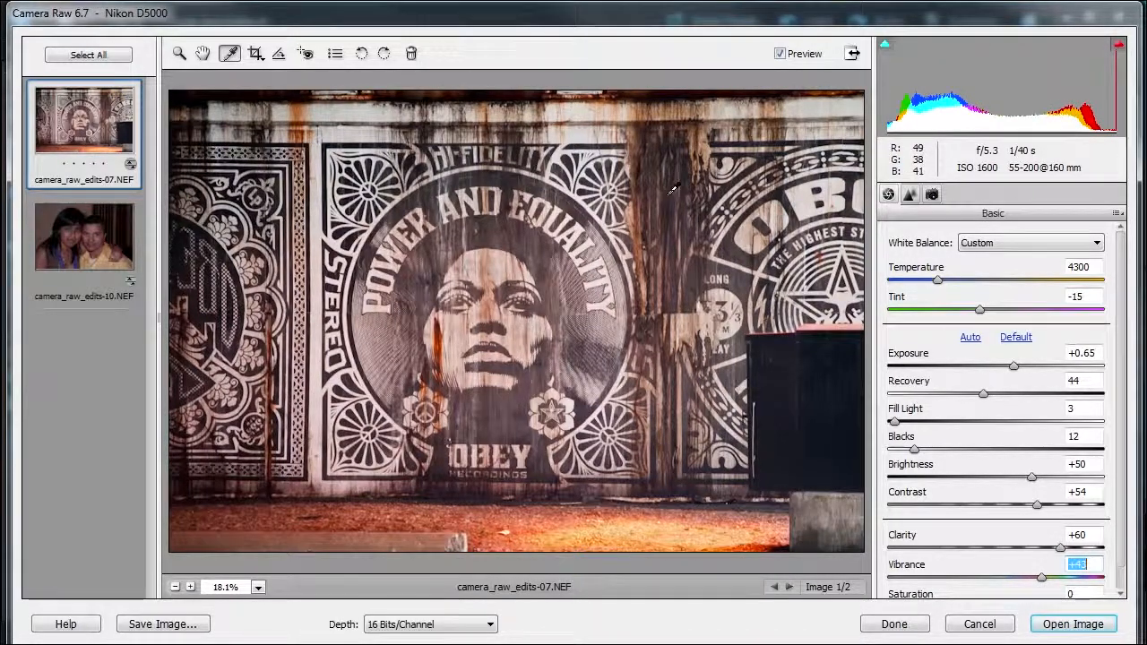
click(780, 53)
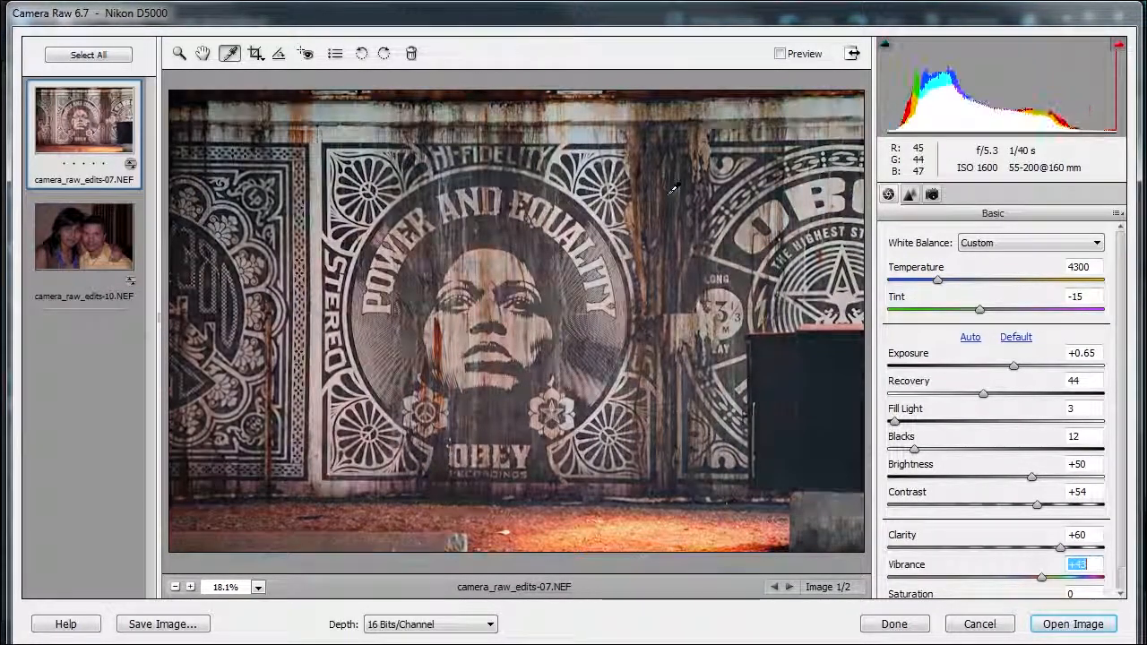
click(781, 53)
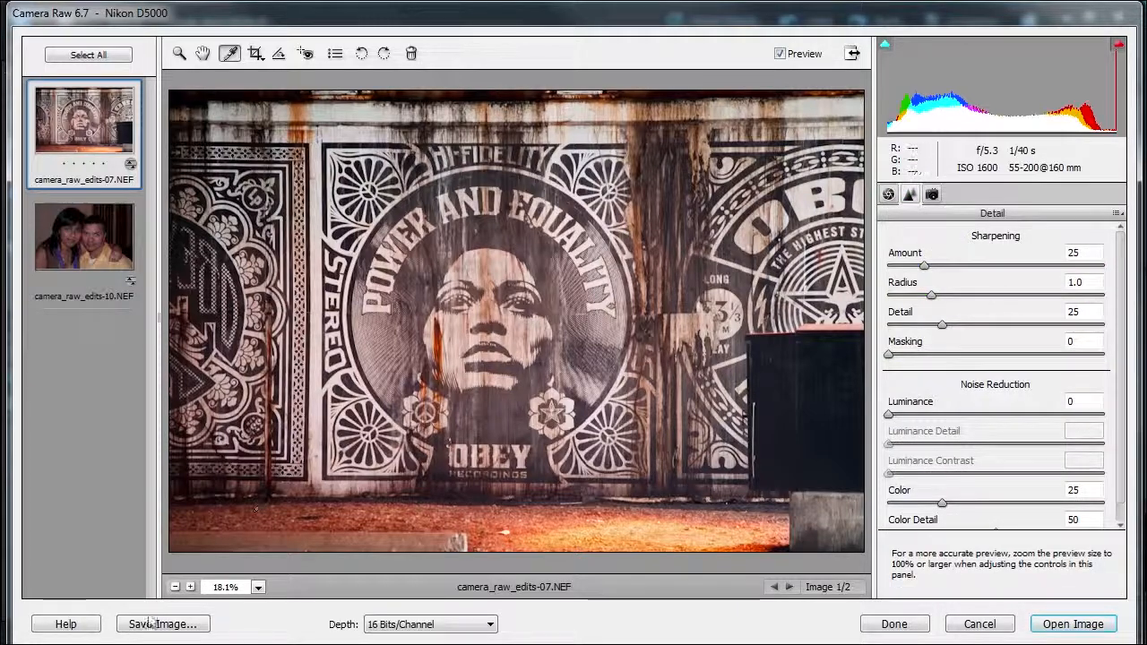
- Zoom to 100% on the face; set sharpening Amount 37, Masking 14, luminance noise reduction 39
click(341, 296)
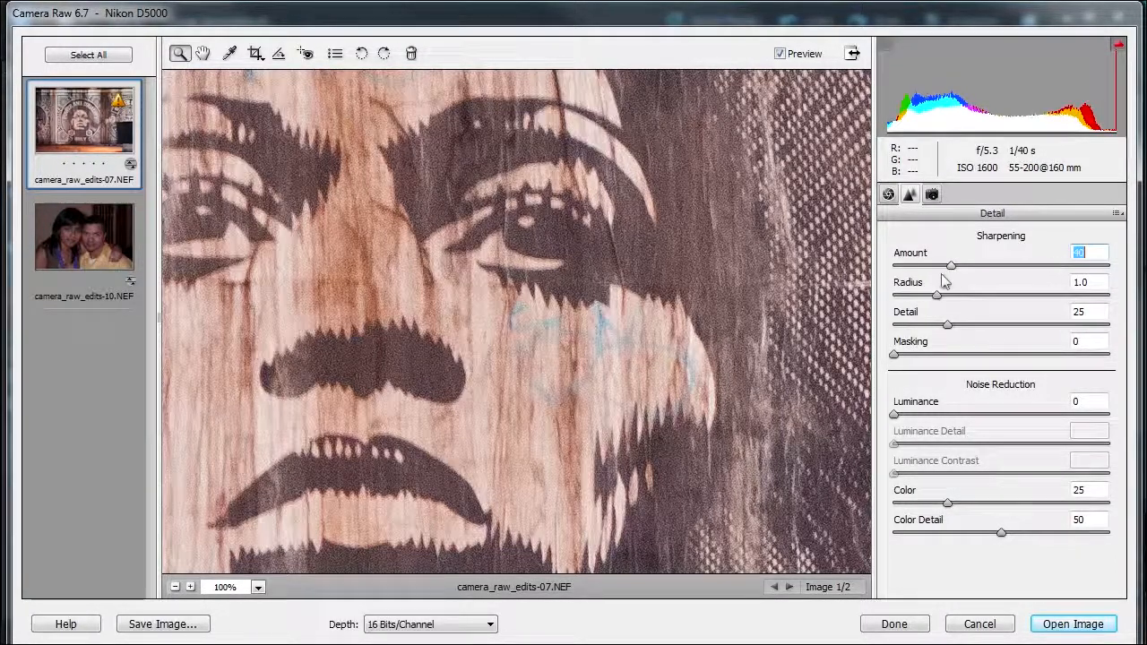
drag(951, 266, 928, 266)
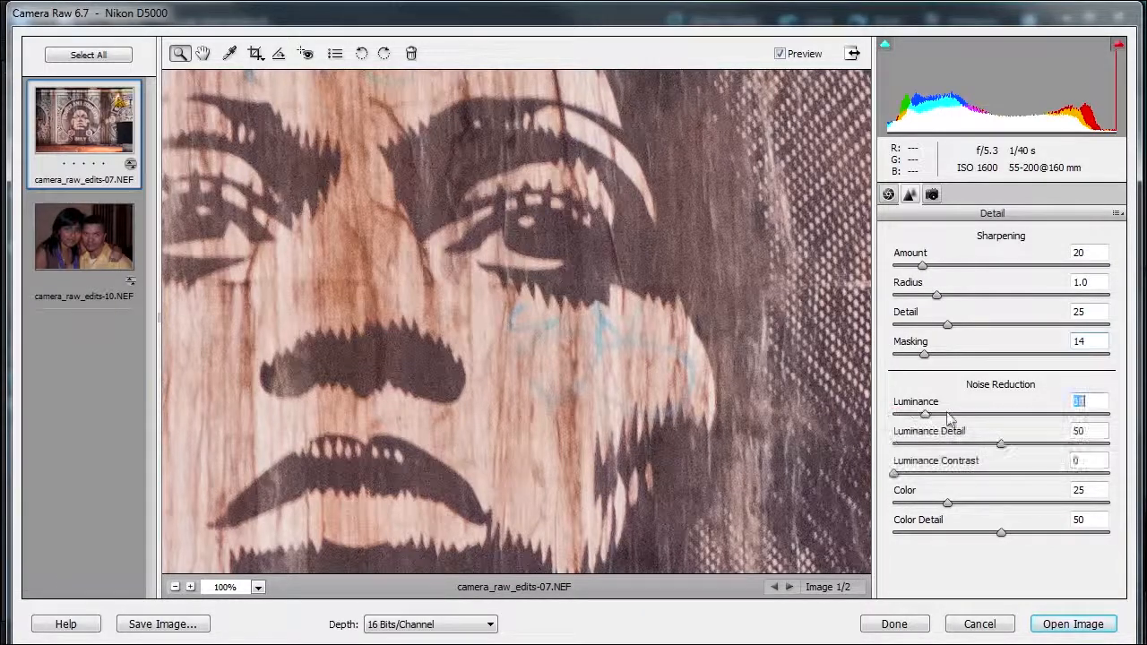
drag(924, 414, 1013, 414)
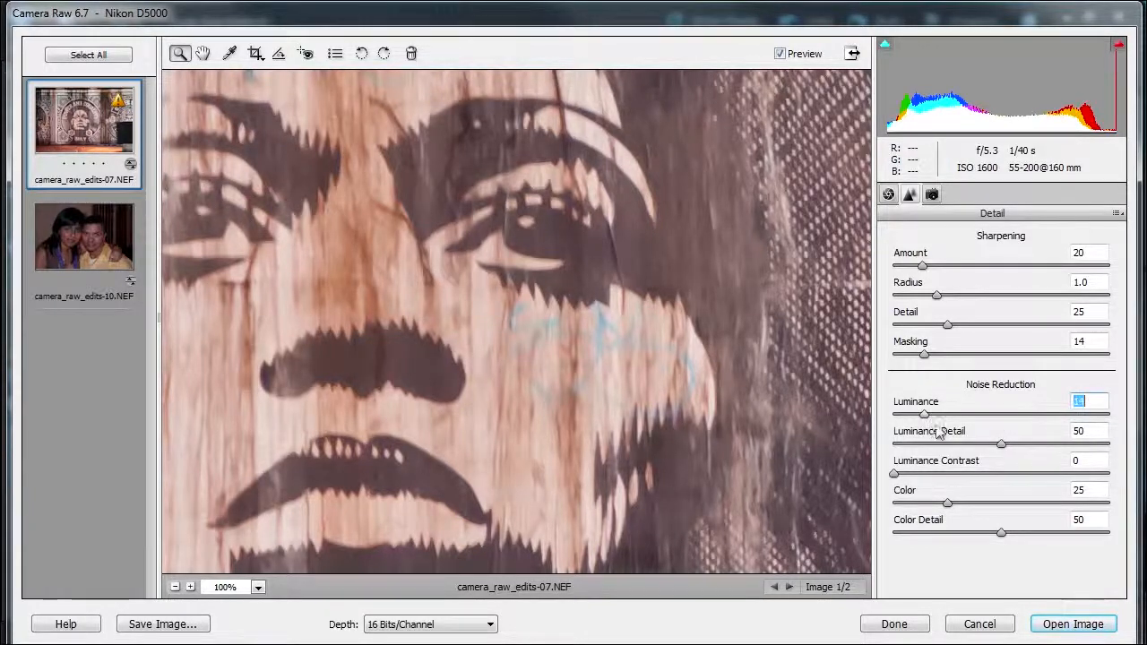
drag(923, 414, 961, 414)
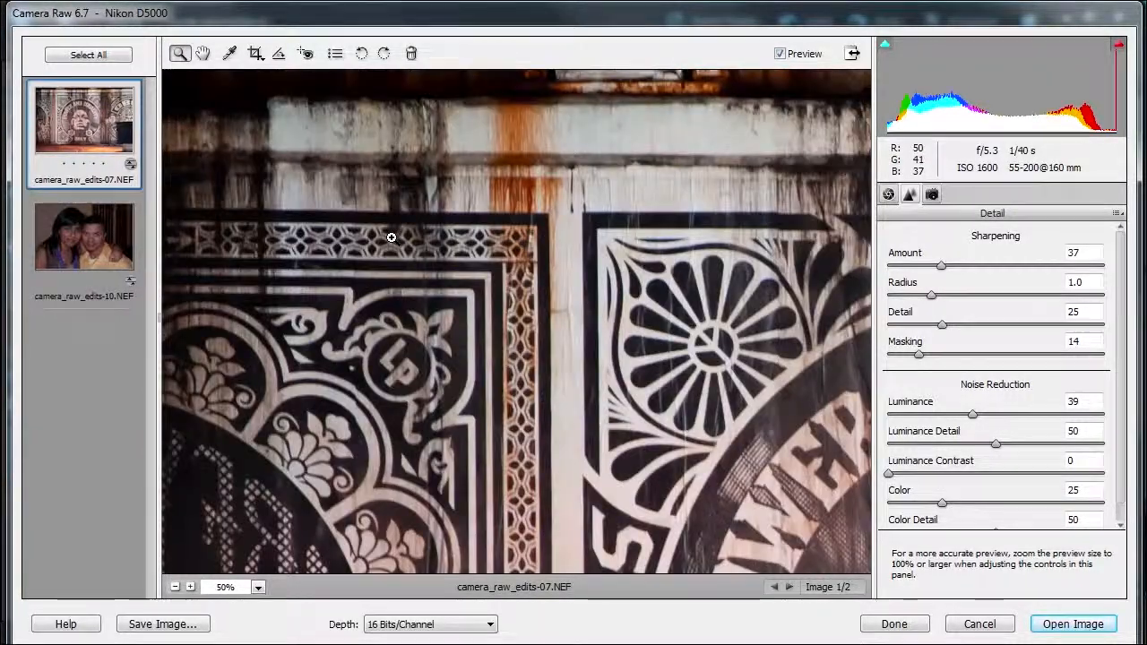
click(190, 587)
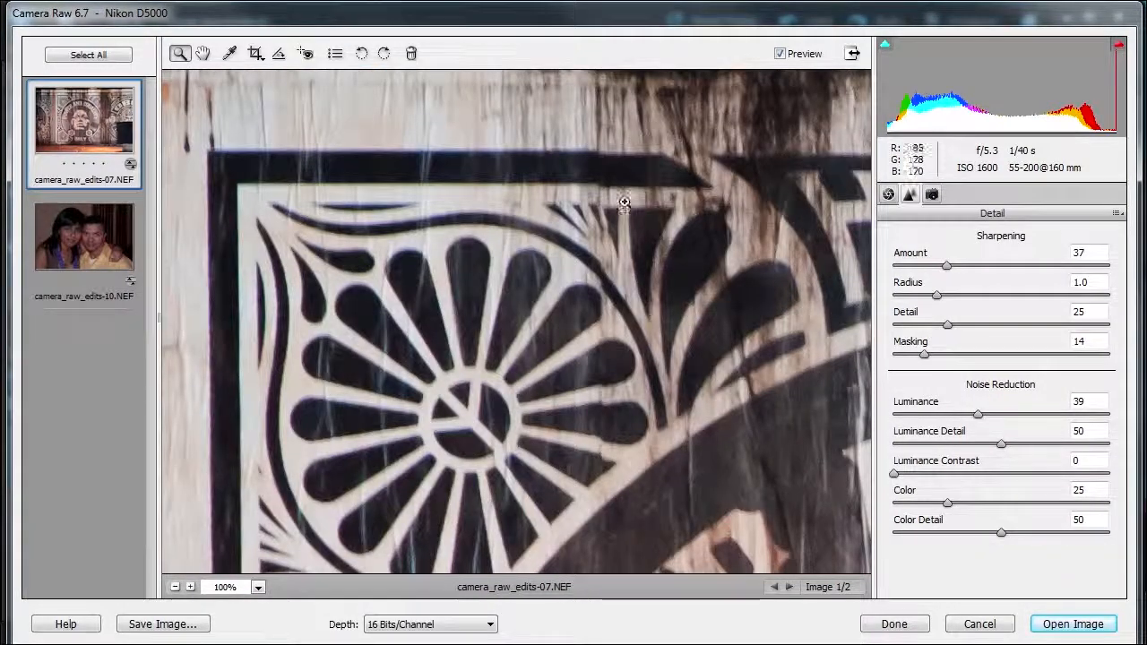
click(780, 53)
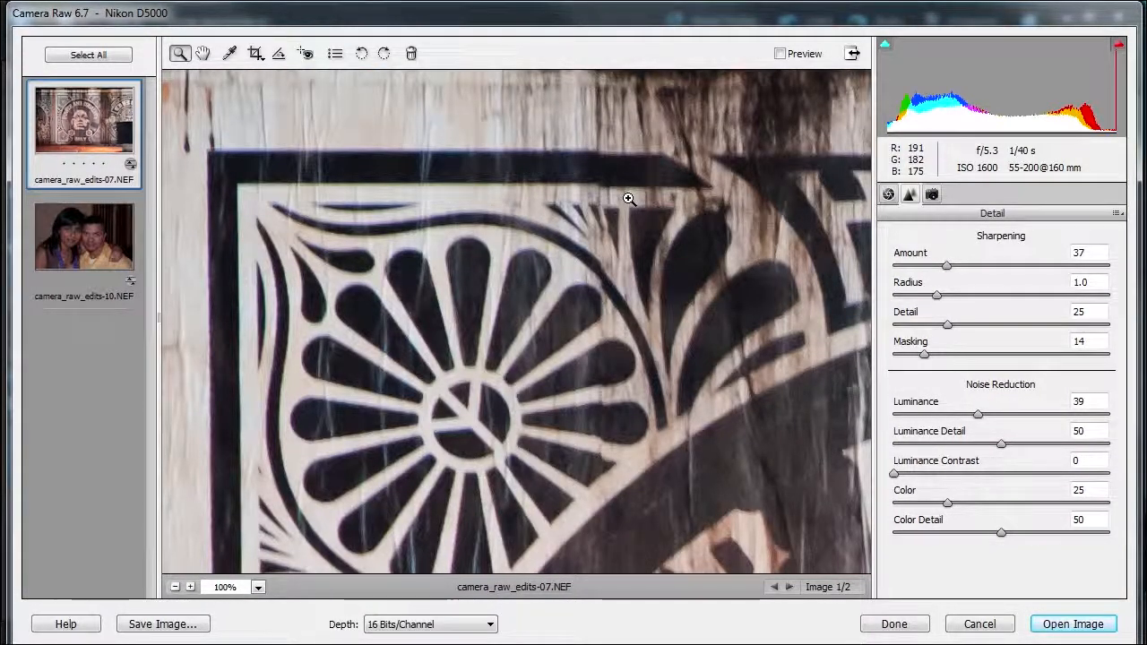
click(779, 52)
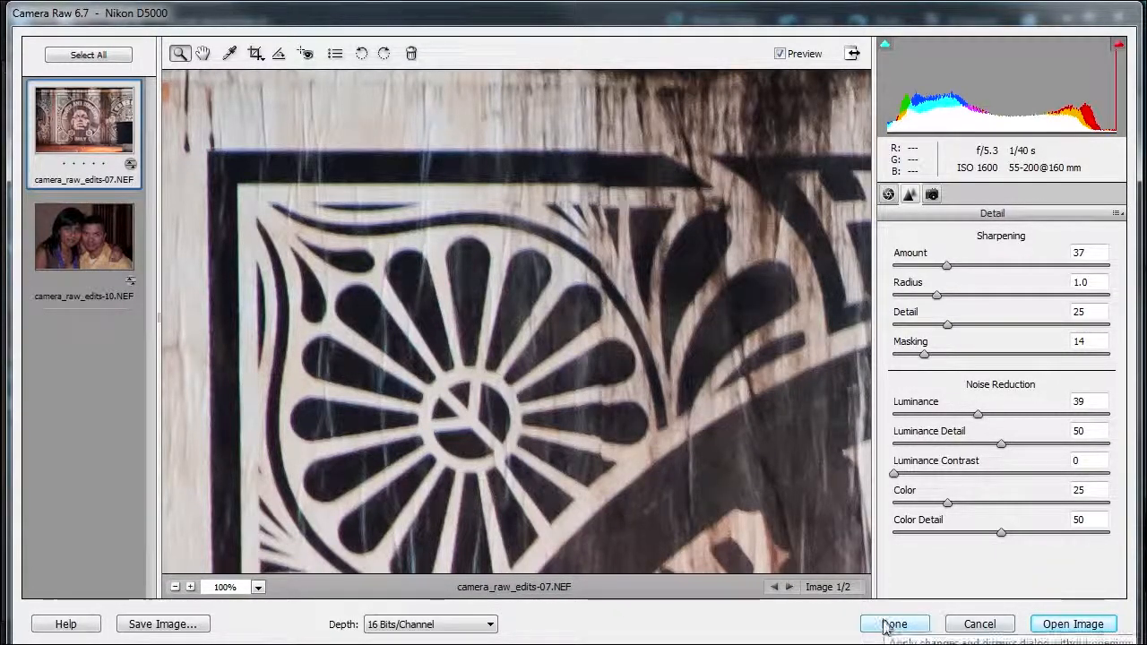
- Apply the mural edits with Done and reopen both NEF files in Camera Raw from the Organizer
click(894, 623)
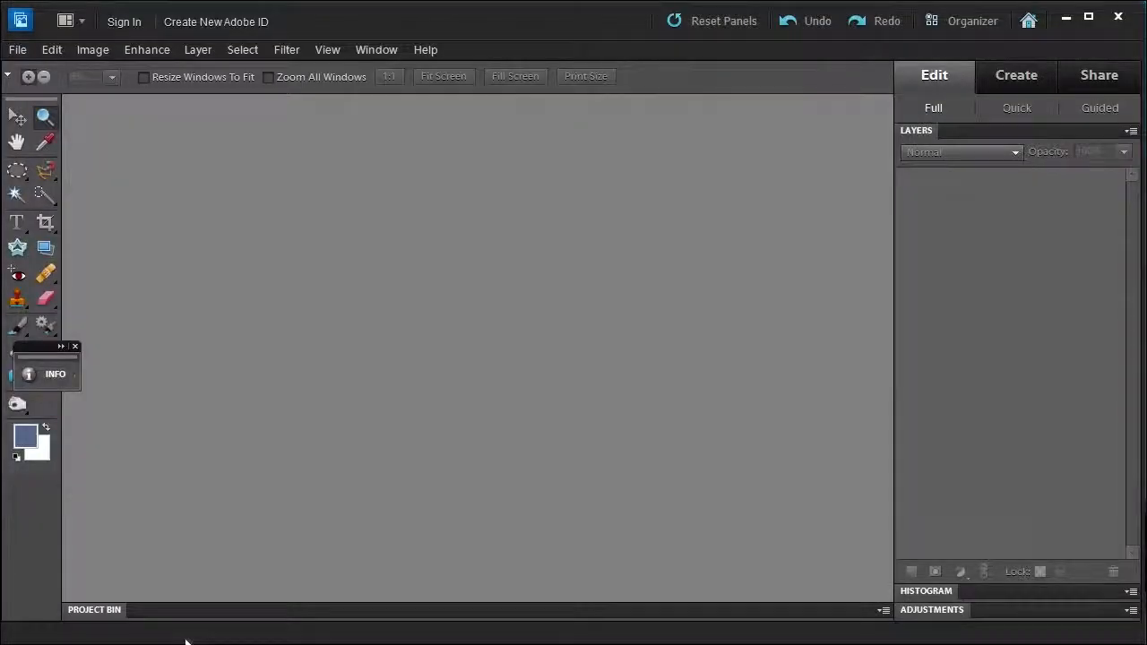
click(972, 21)
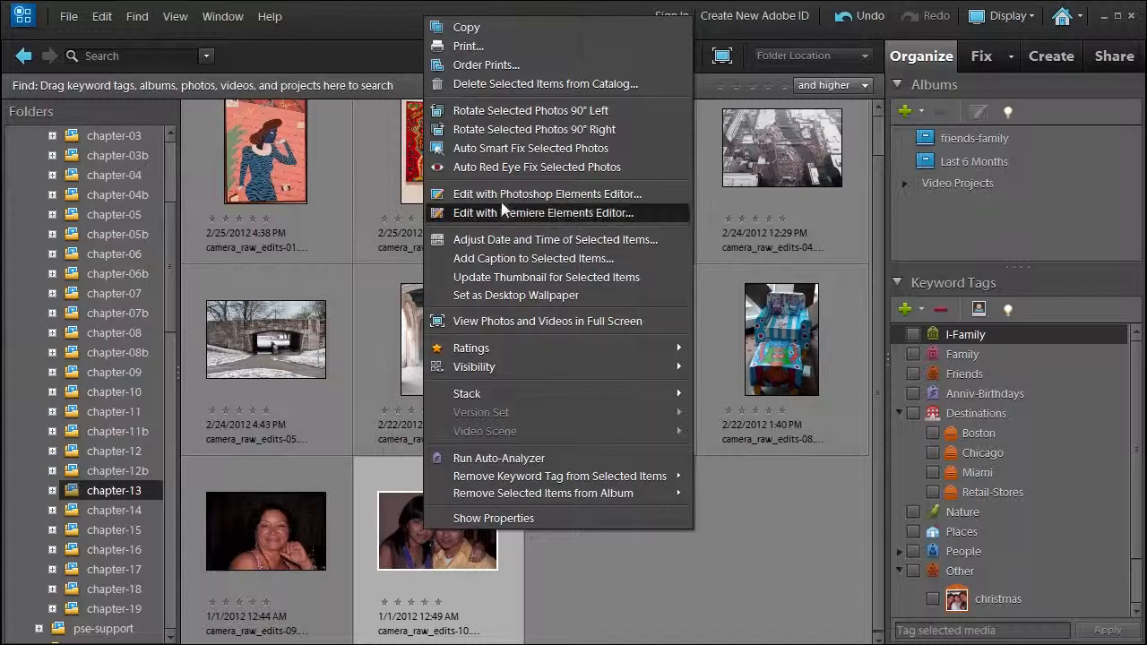
click(541, 212)
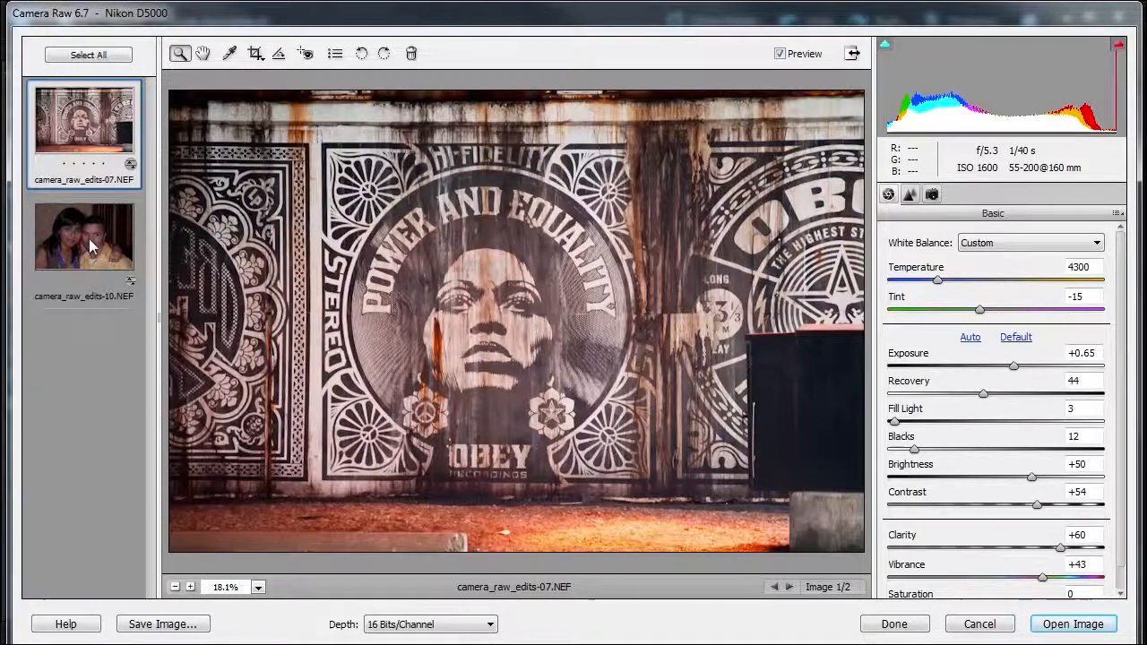
- Switch to the couple portrait and turn on the shadow clipping warning
click(83, 236)
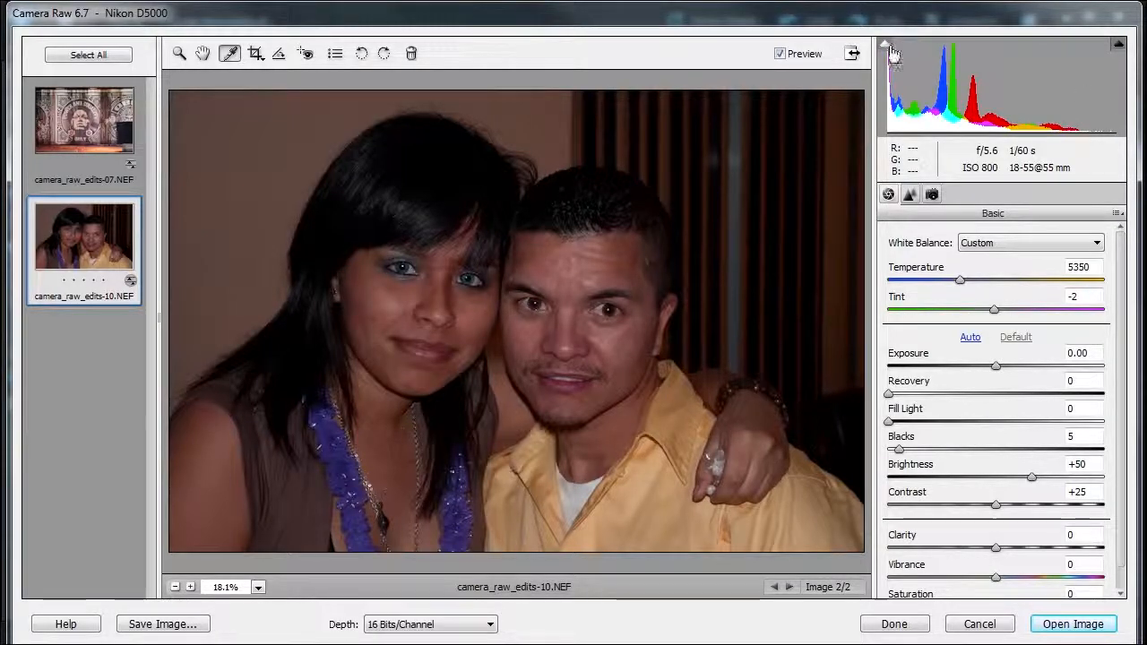
click(888, 45)
text(+0.85)
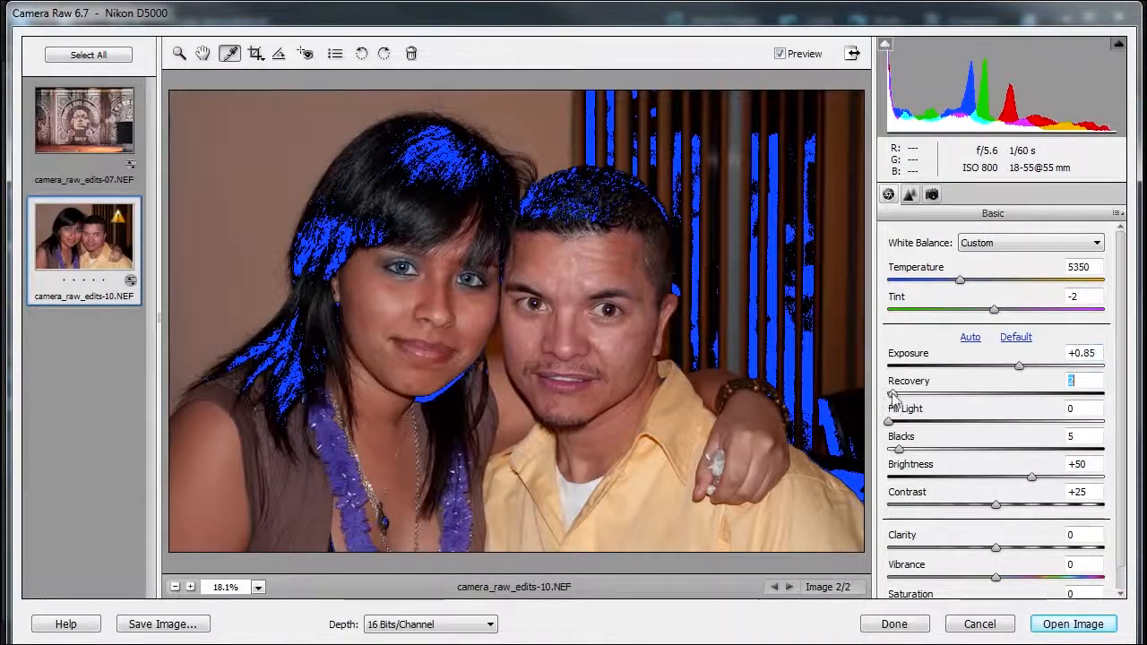
- Set the portrait to Recovery 16, Fill Light 20, Blacks 3, Clarity 0 and Vibrance about +38
drag(889, 395, 985, 394)
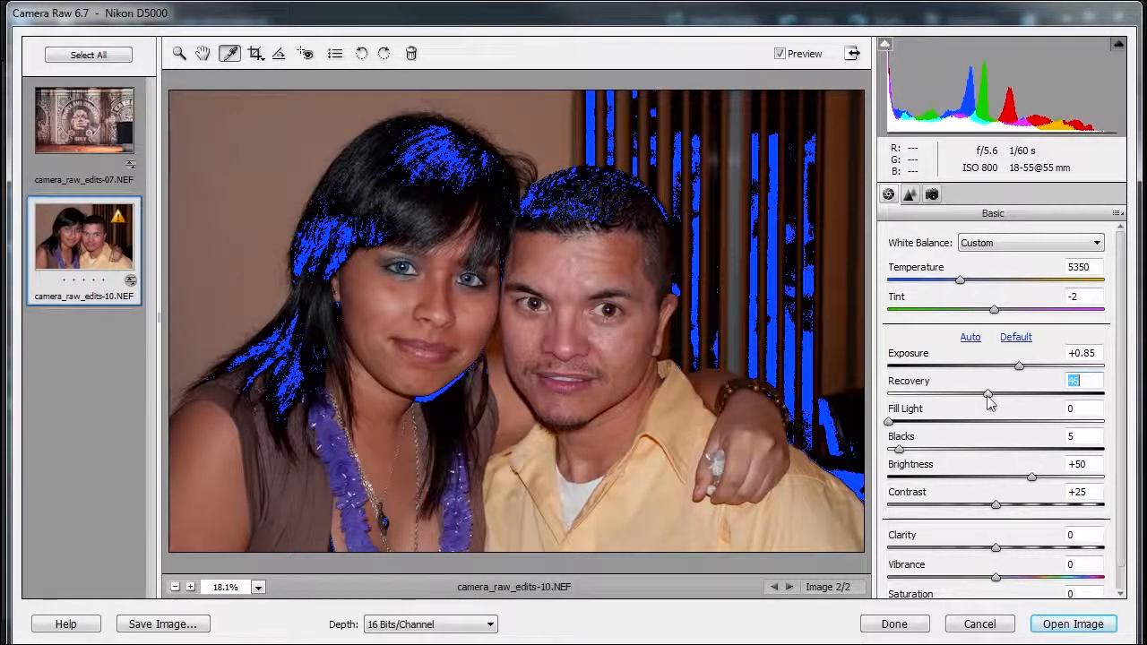
drag(987, 395, 1049, 395)
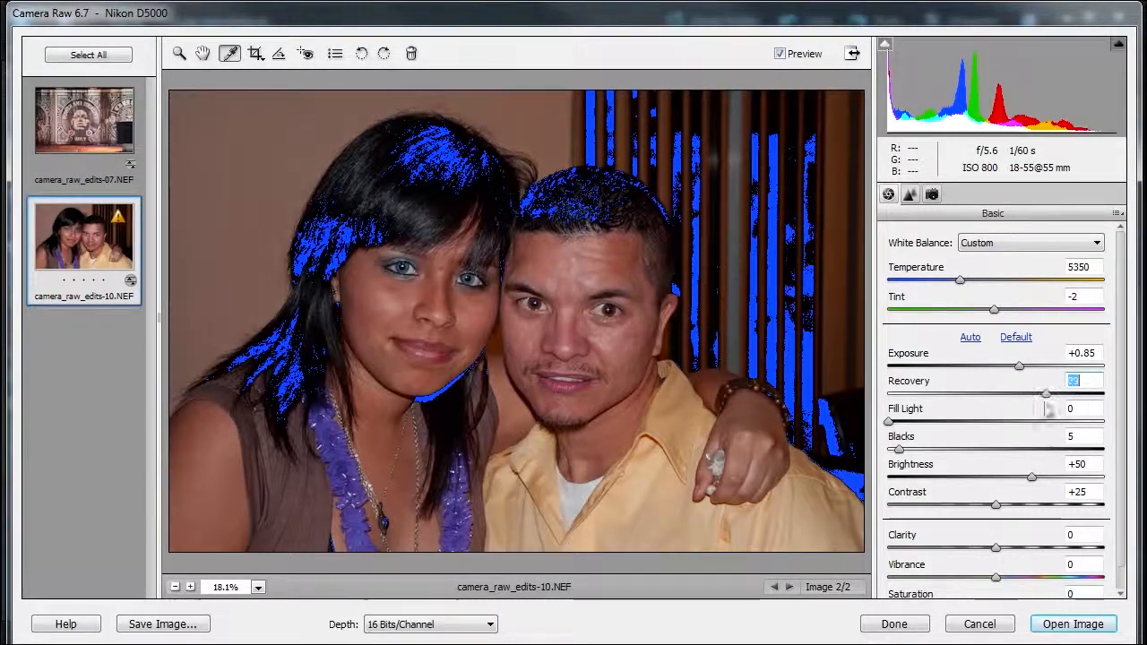
drag(1046, 395, 939, 394)
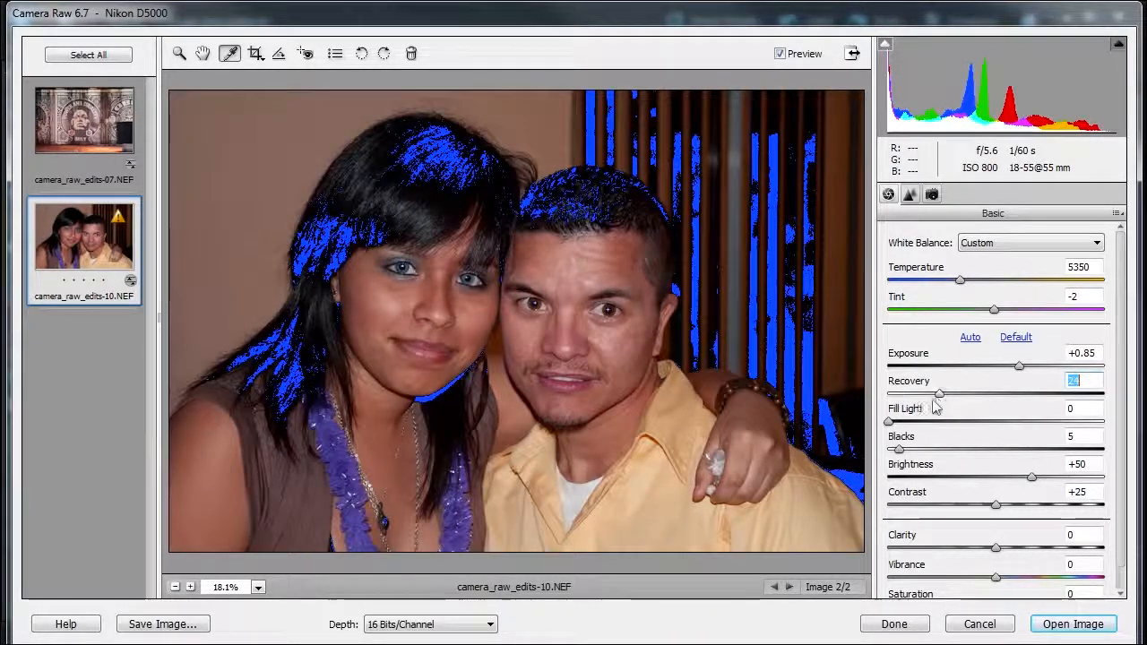
drag(939, 394, 923, 394)
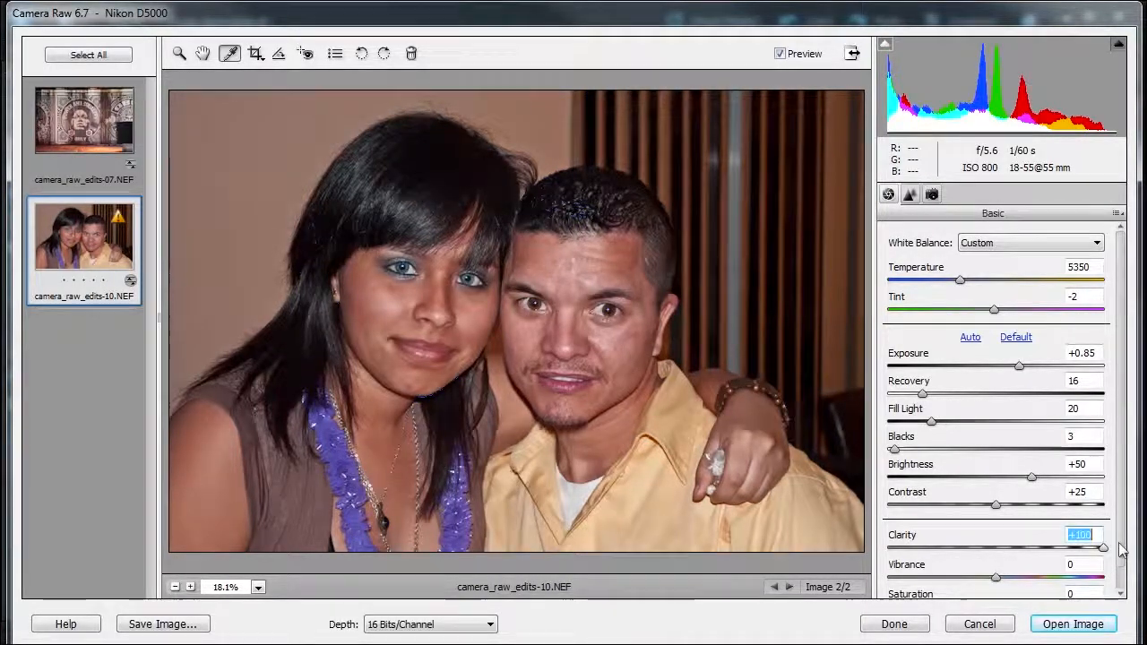
drag(1102, 547, 986, 547)
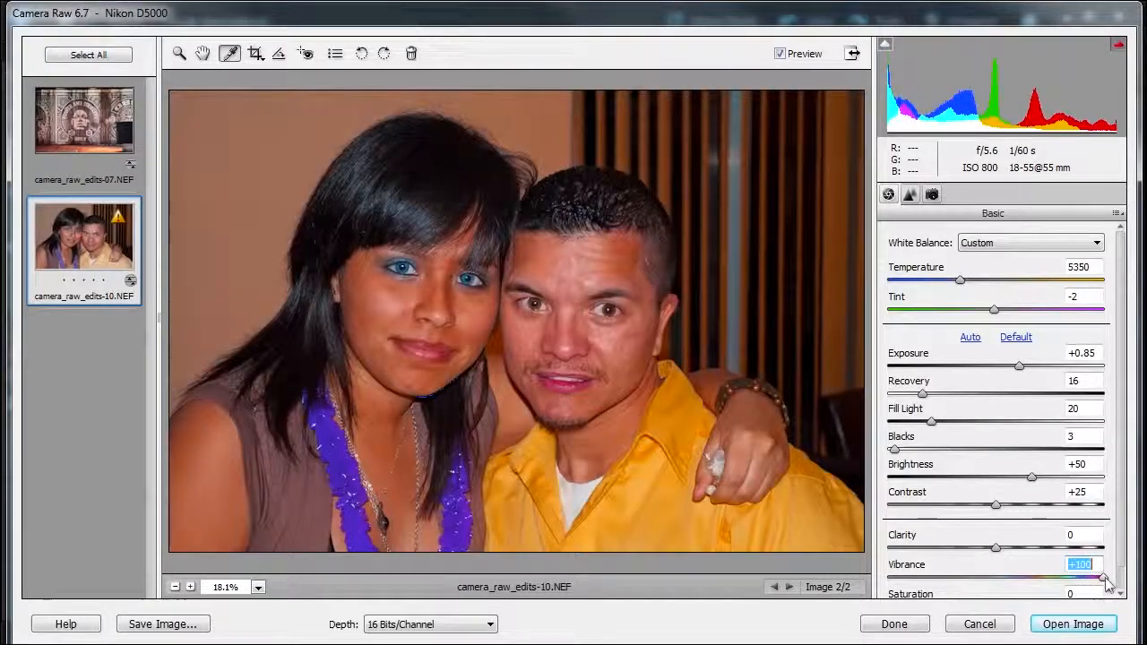
drag(1102, 578, 1008, 578)
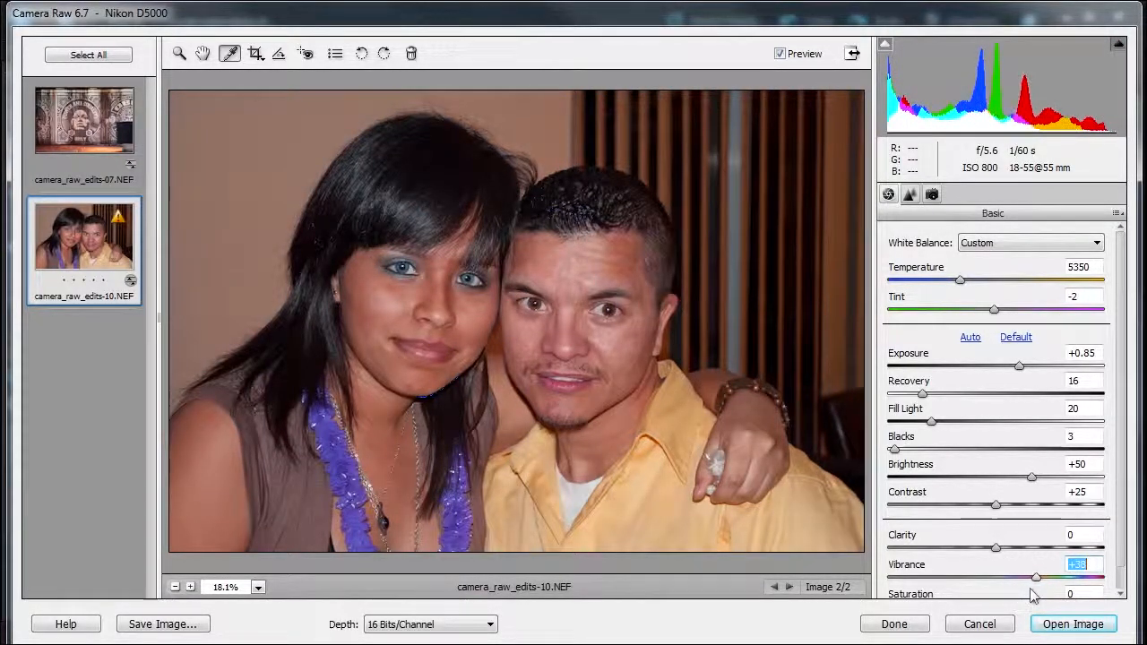
- Check the Camera Calibration process version and keep it at 2010
click(932, 195)
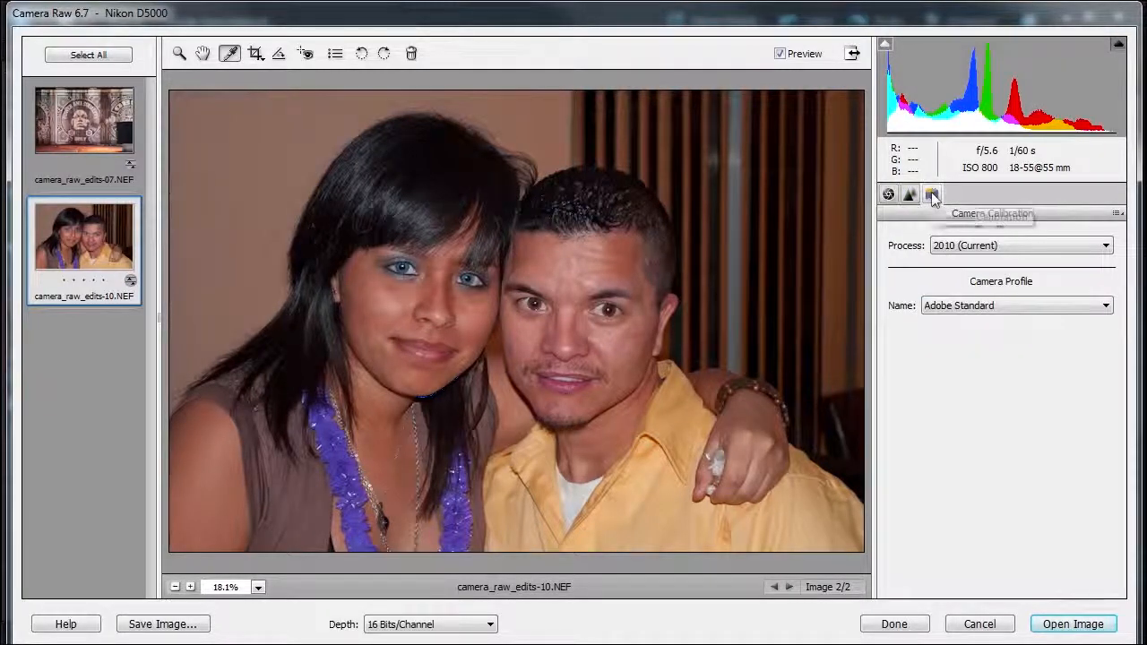
click(932, 194)
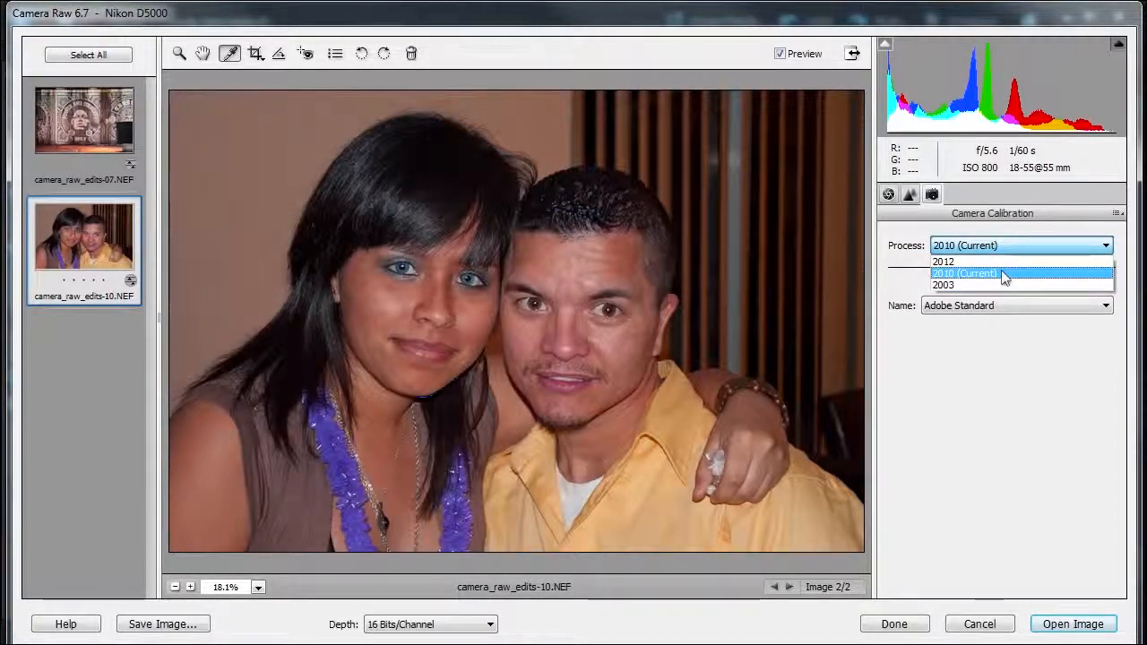
click(963, 273)
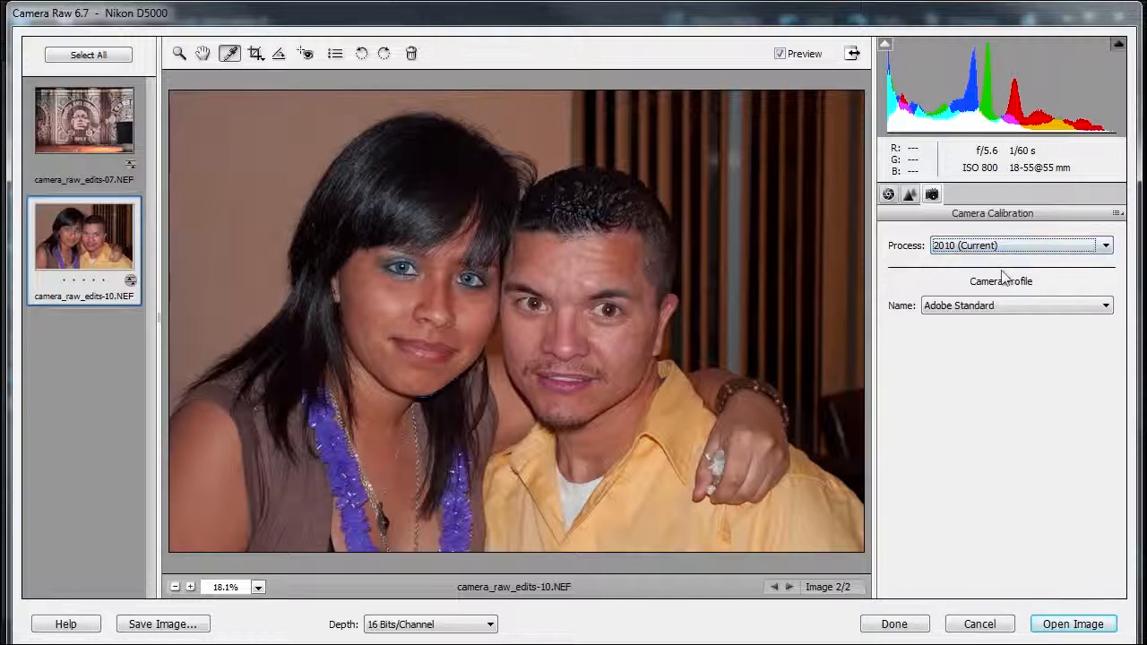
mouse_move(491, 338)
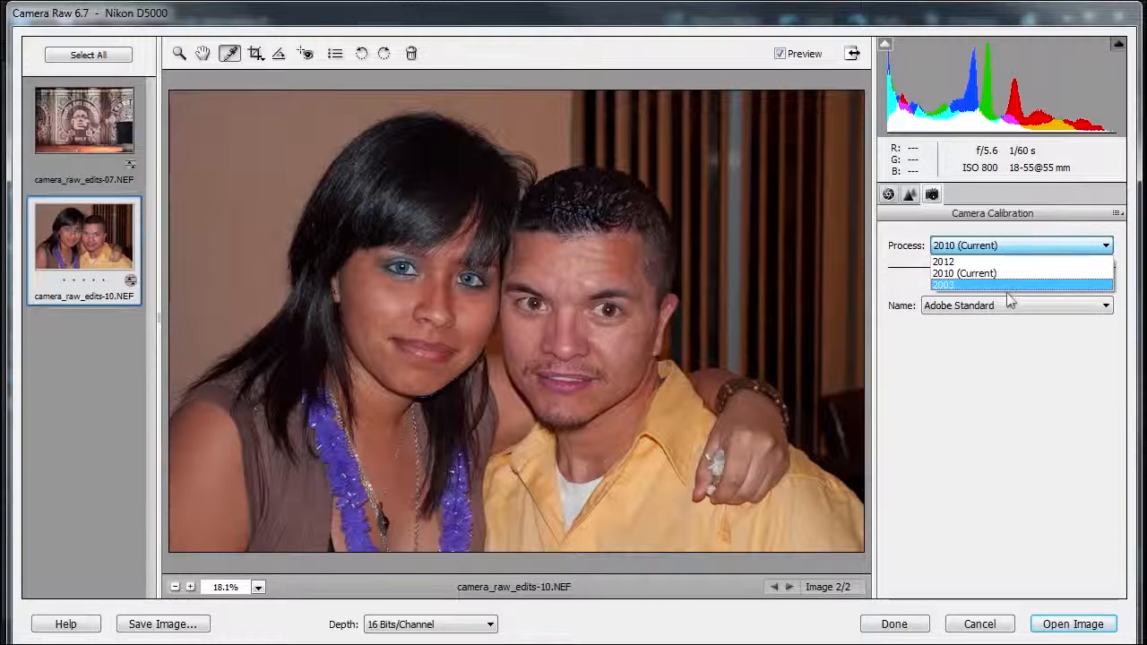
click(964, 273)
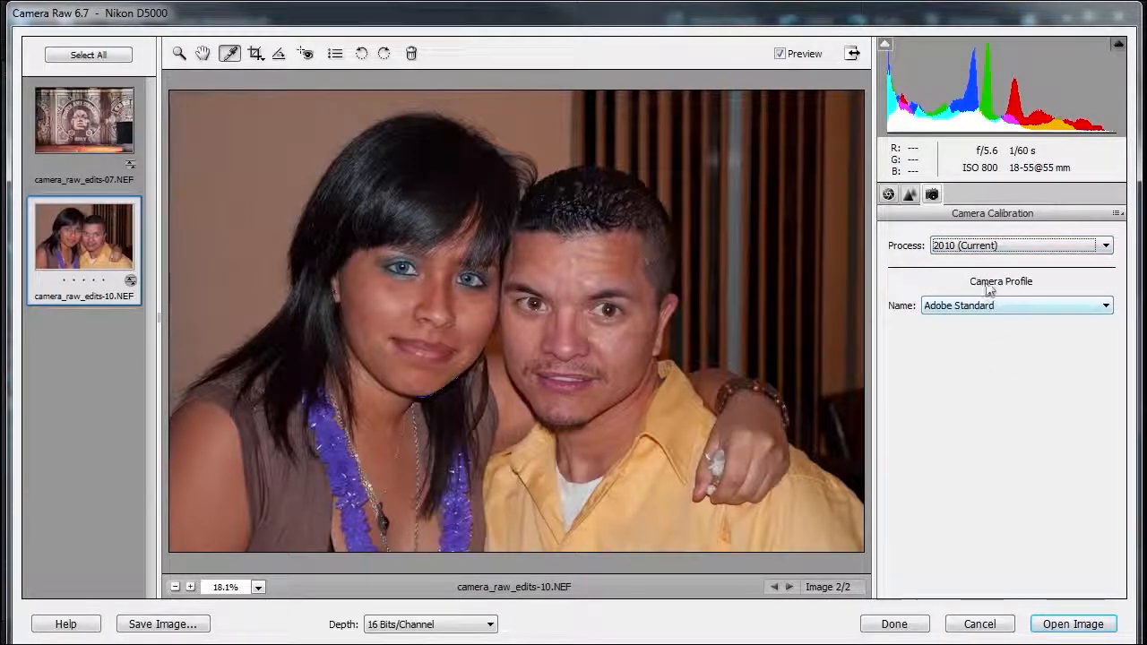
- Try the Camera D2X Mode 2 profile, then revert to Adobe Standard
click(1015, 304)
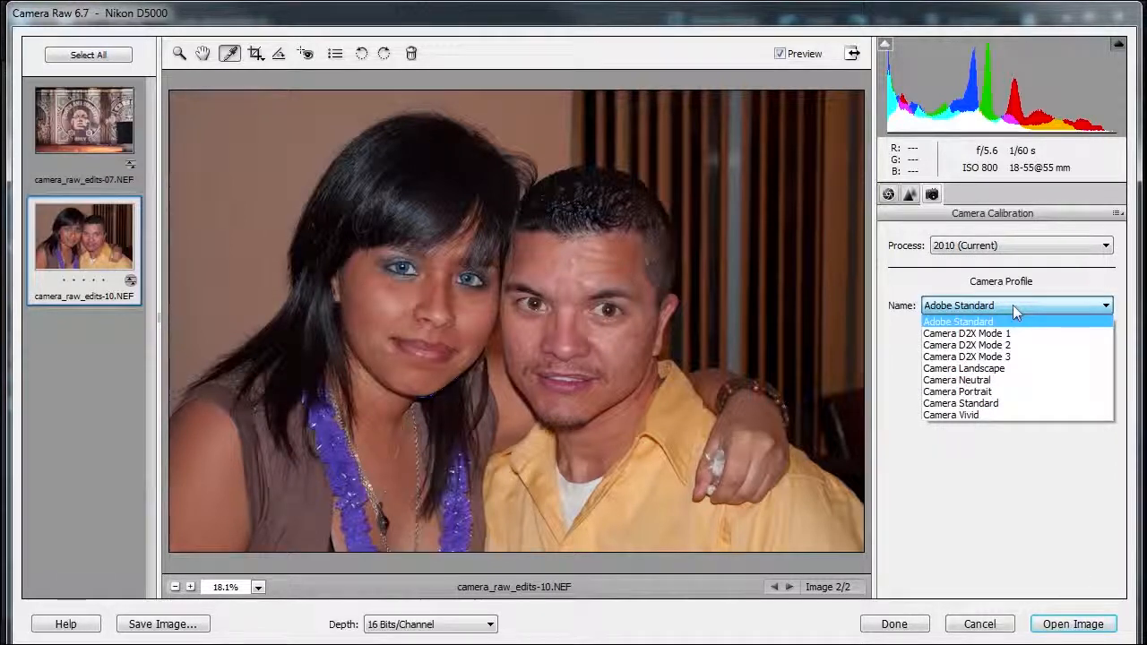
mouse_move(967, 369)
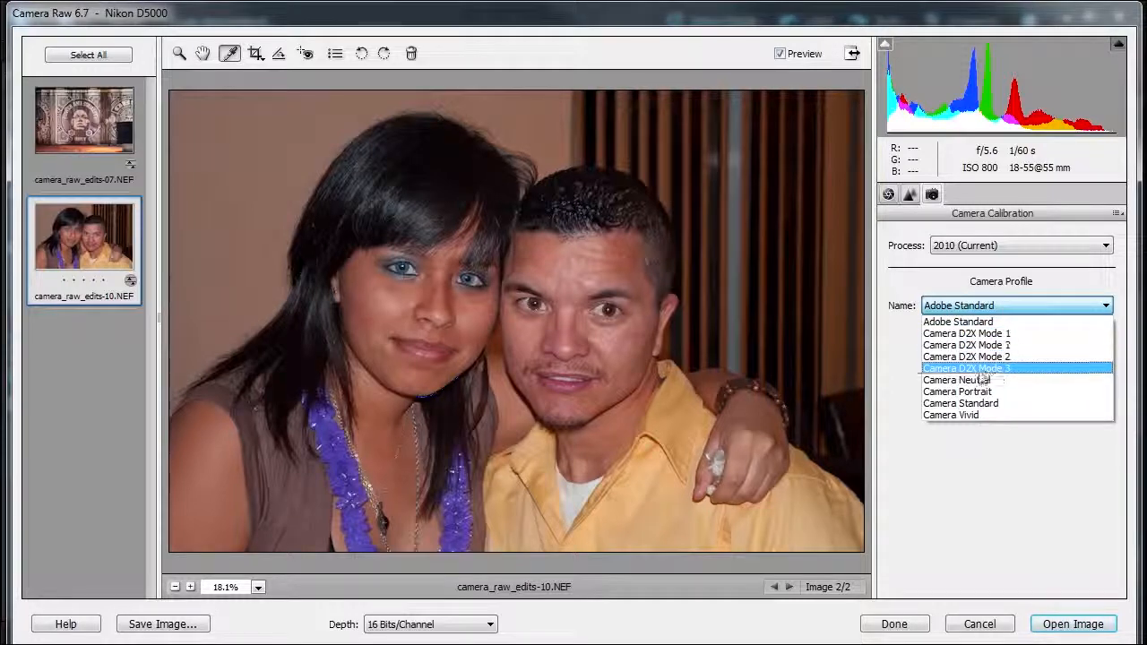
mouse_move(966, 332)
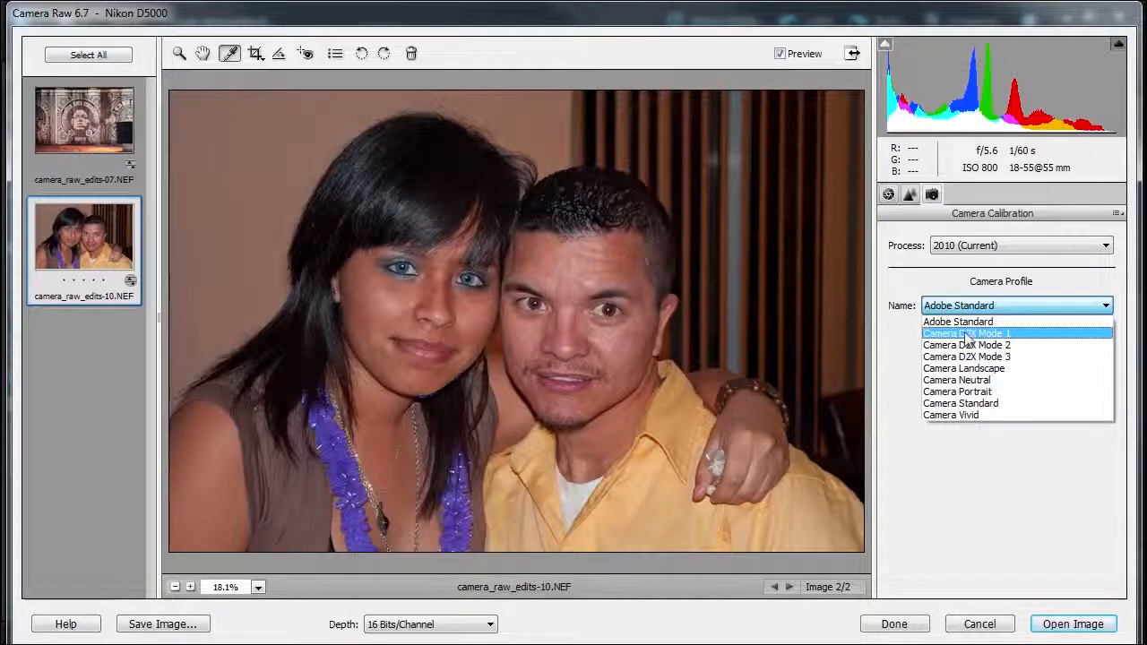
click(962, 333)
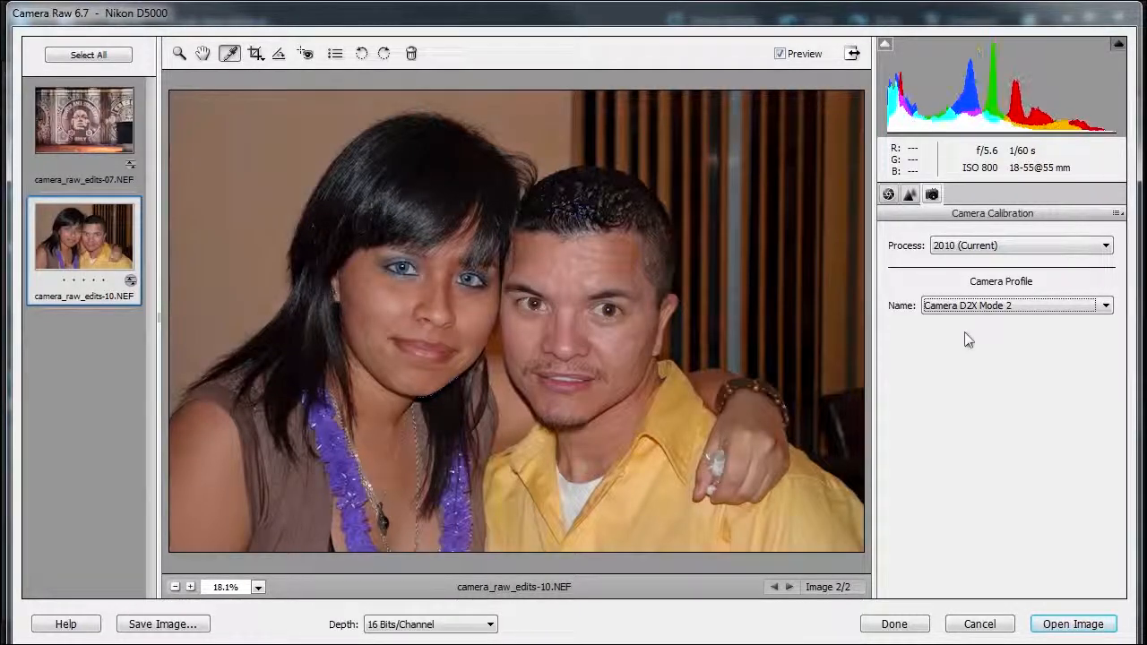
click(1015, 305)
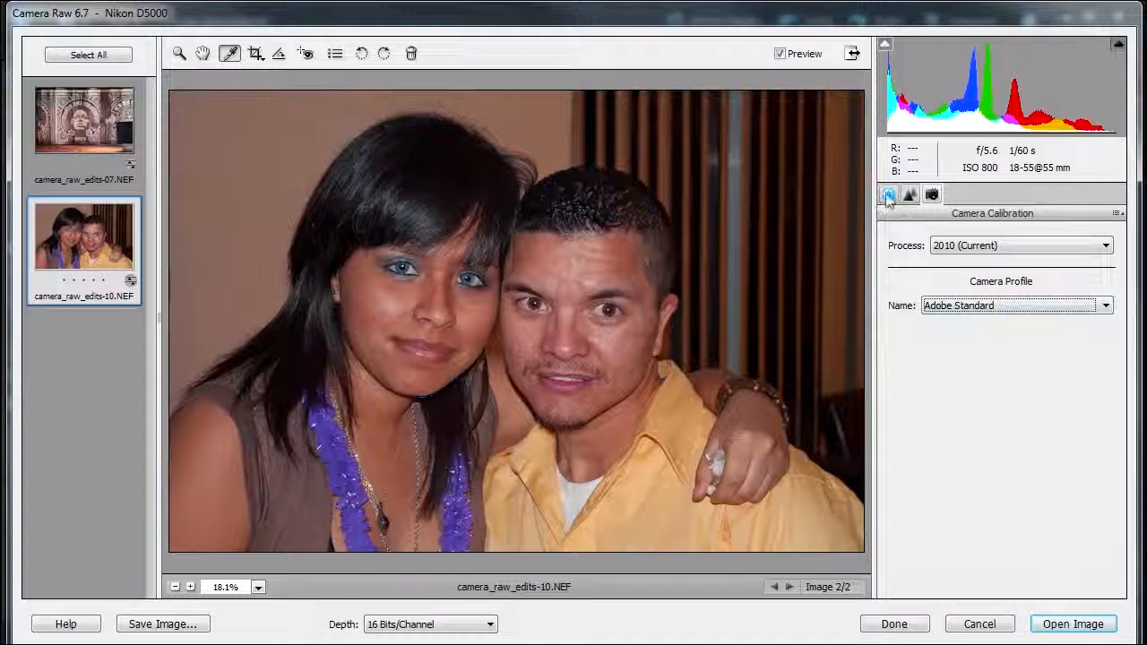
- Return to the Basic panel and fine-tune the portrait's colour temperature, with tint at -8
click(887, 195)
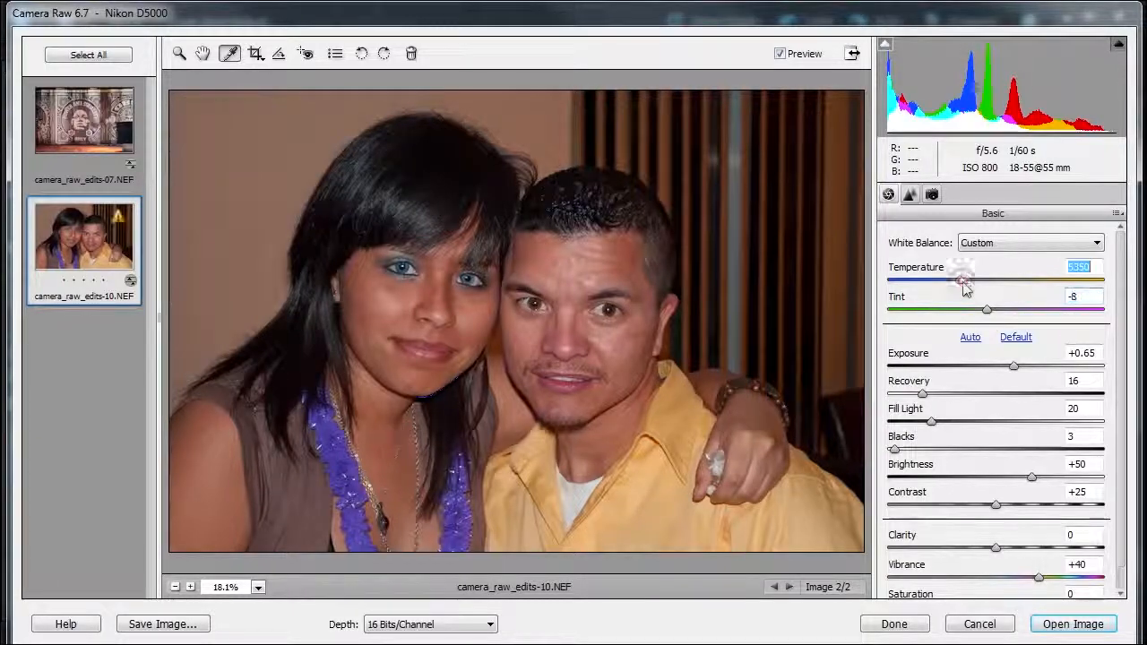
drag(966, 281, 971, 282)
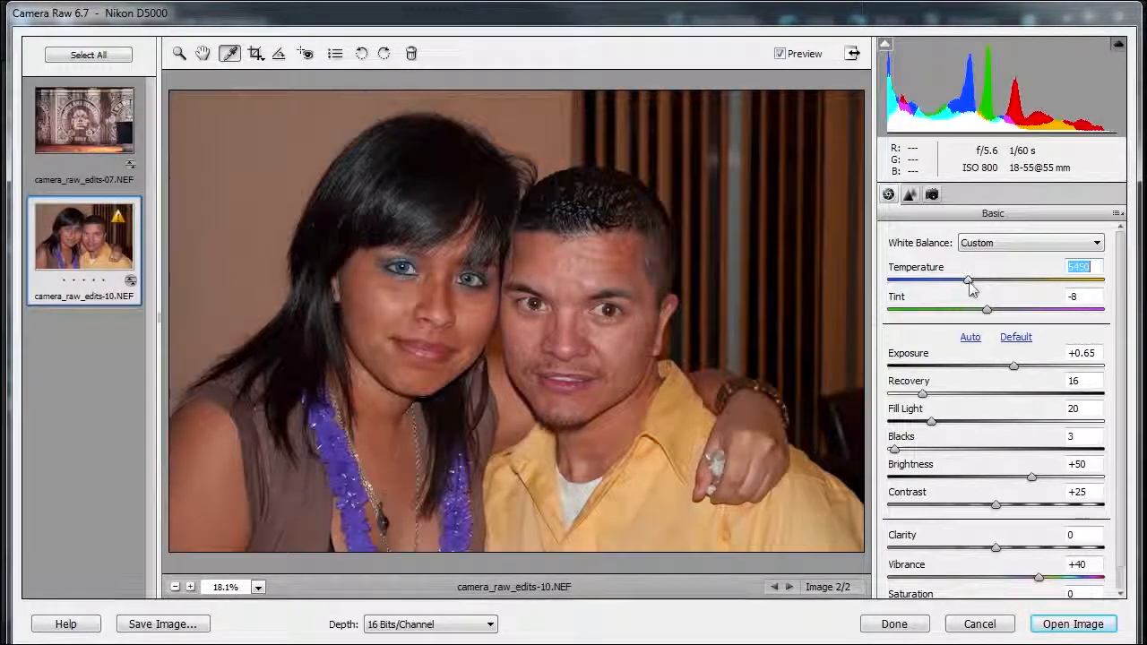
drag(969, 281, 961, 282)
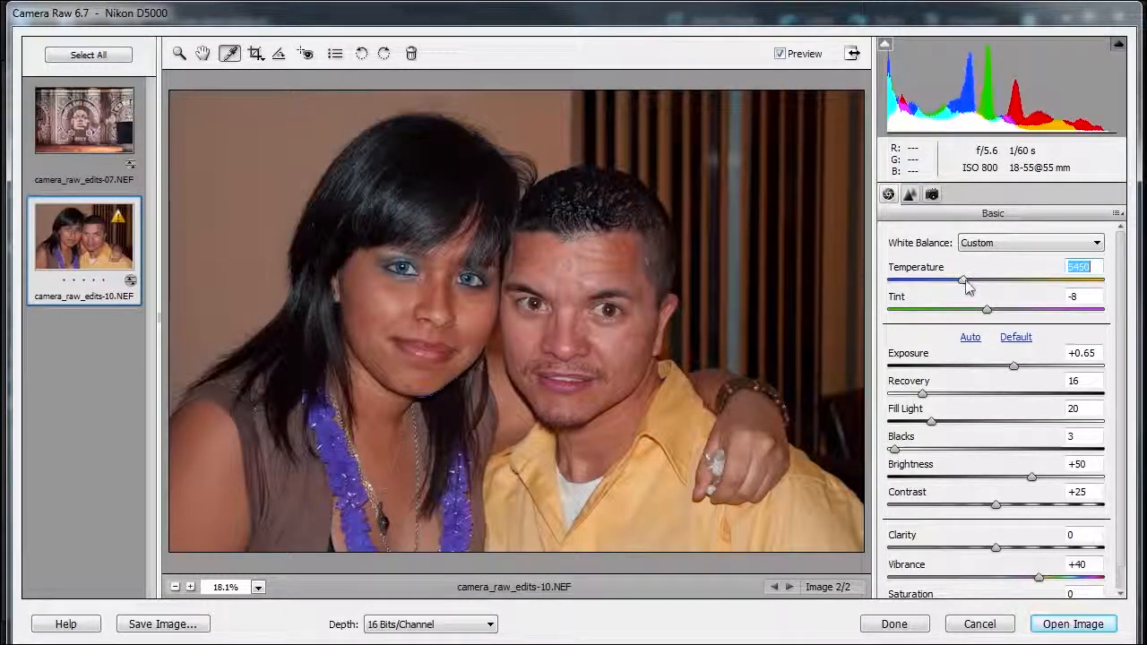